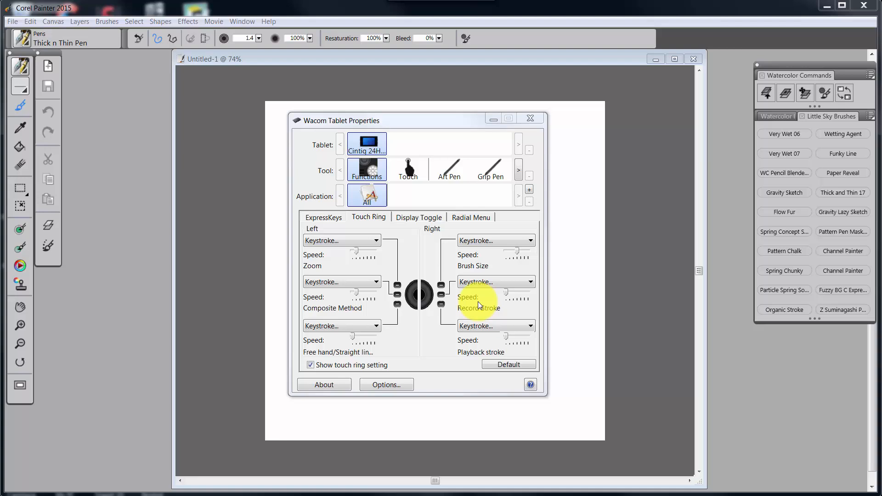
# - Accept the Record Stroke keystroke for the ring's second position, then view Brushes menu shortcuts
pyautogui.click(495, 282)
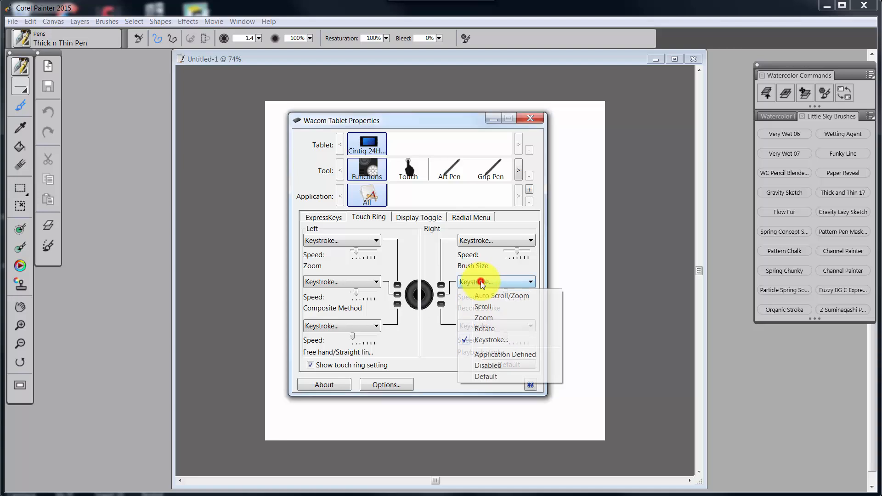
pyautogui.click(489, 340)
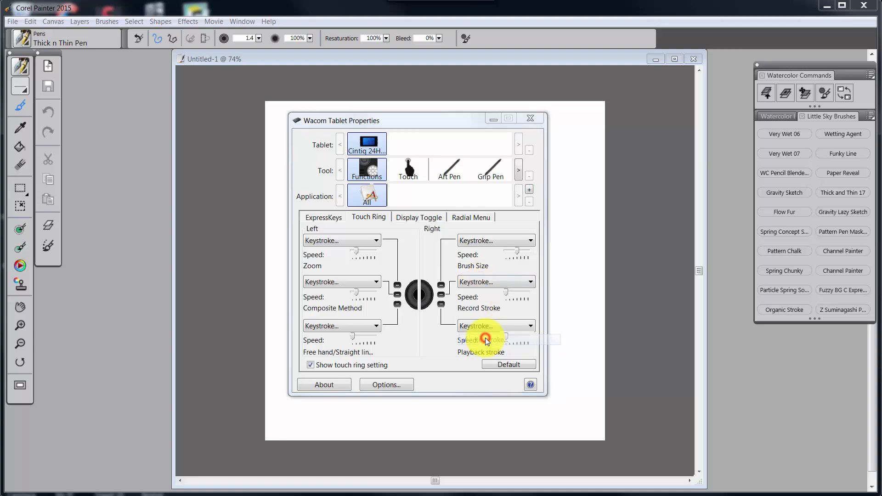
pyautogui.click(485, 338)
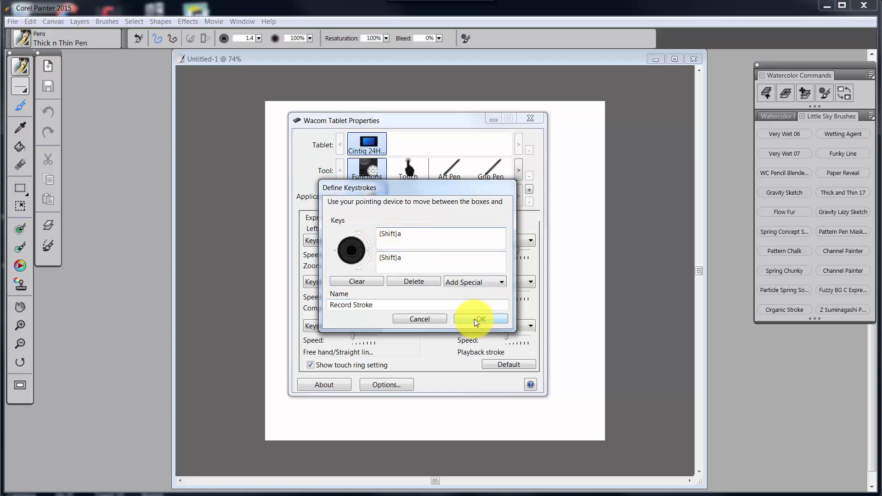
pyautogui.click(479, 319)
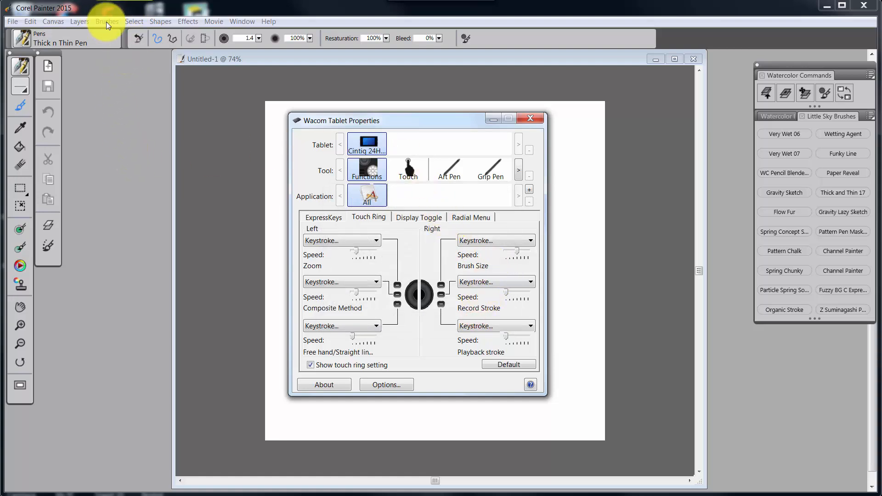
pyautogui.click(106, 21)
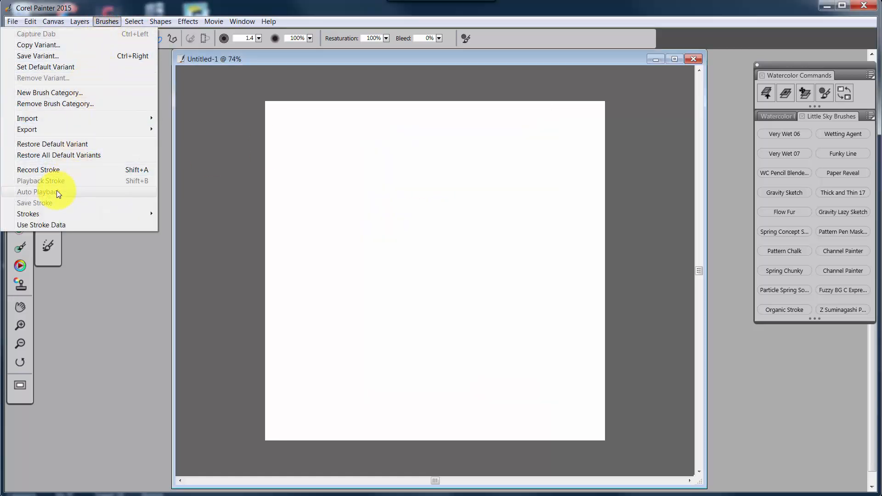
pyautogui.moveTo(149, 180)
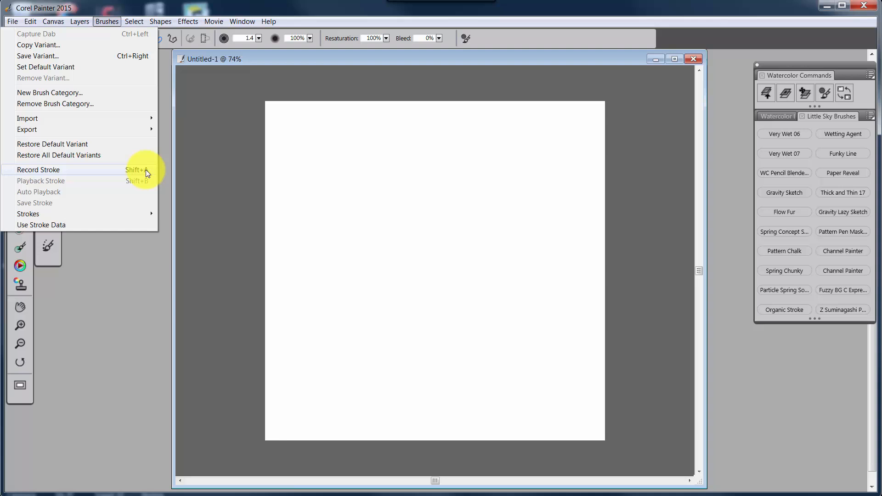
pyautogui.moveTo(146, 173)
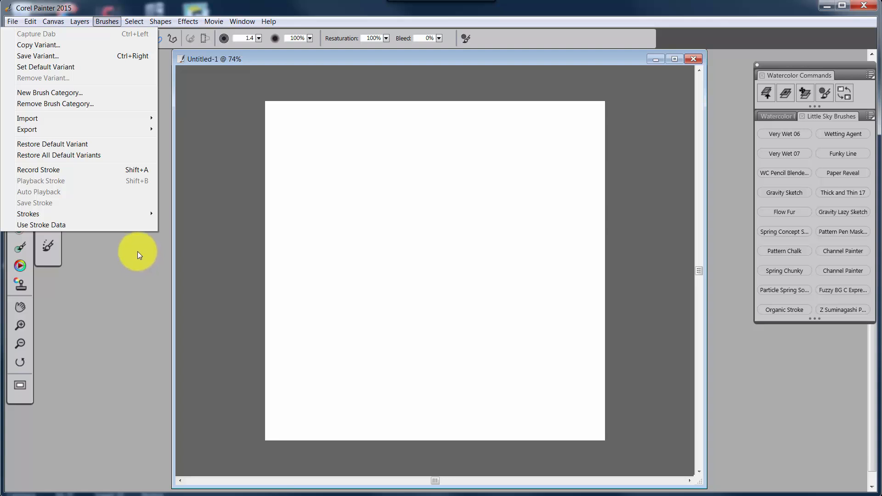
pyautogui.moveTo(52, 144)
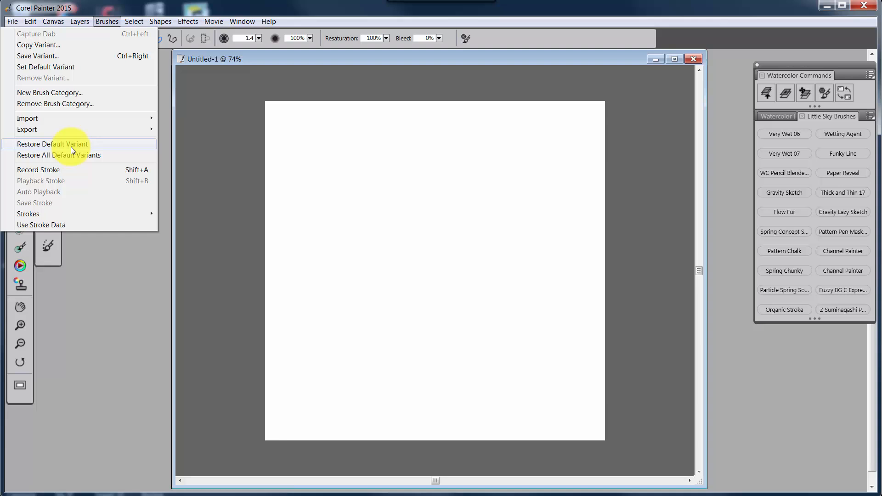
pyautogui.moveTo(96, 241)
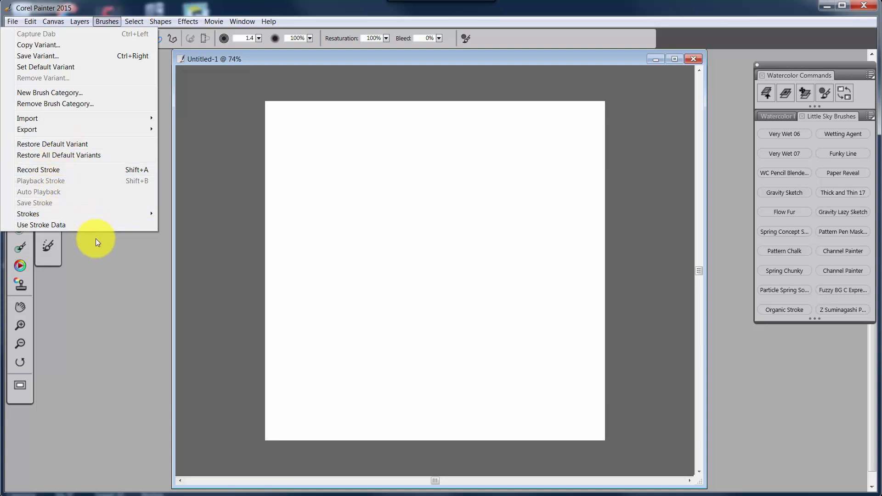
pyautogui.moveTo(112, 263)
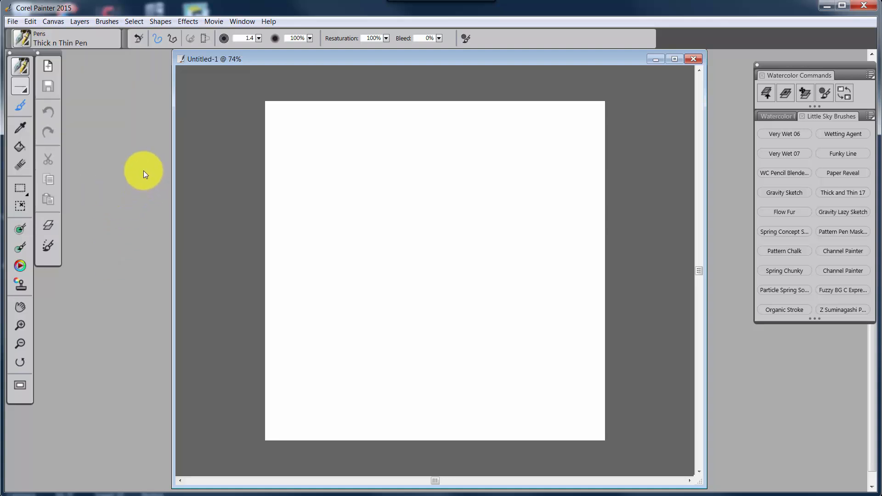
pyautogui.moveTo(30, 25)
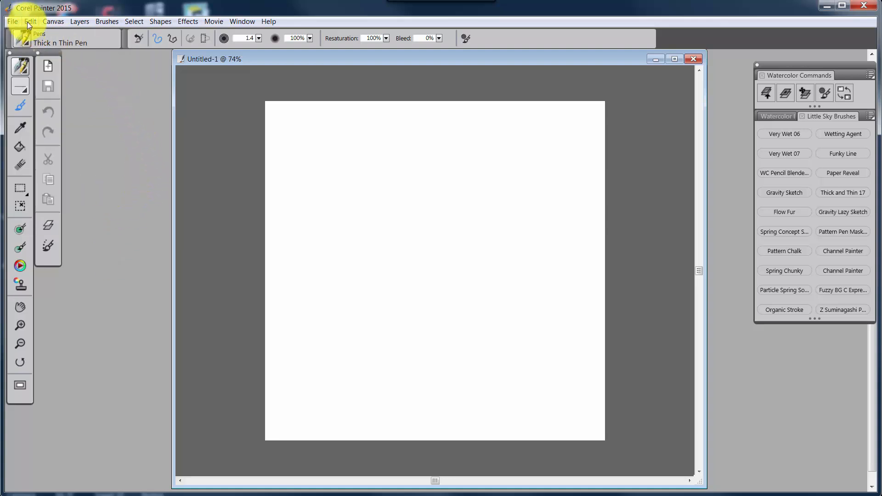
pyautogui.moveTo(30, 22)
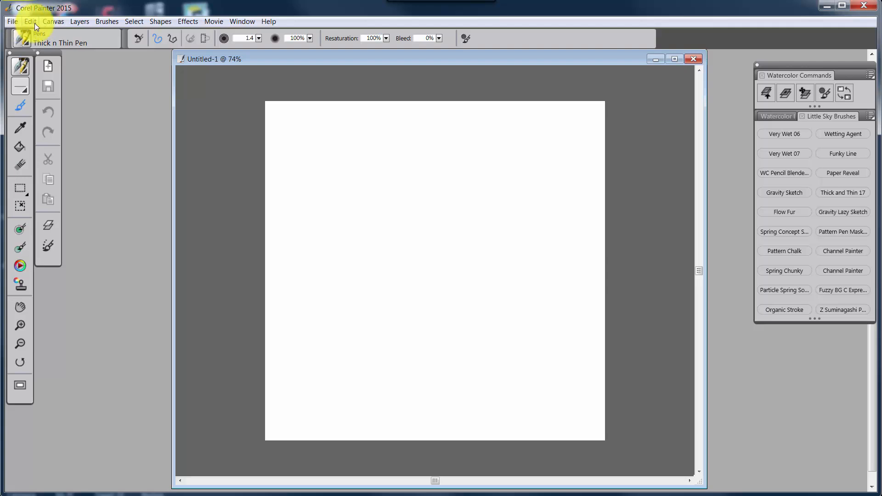
pyautogui.moveTo(53, 21)
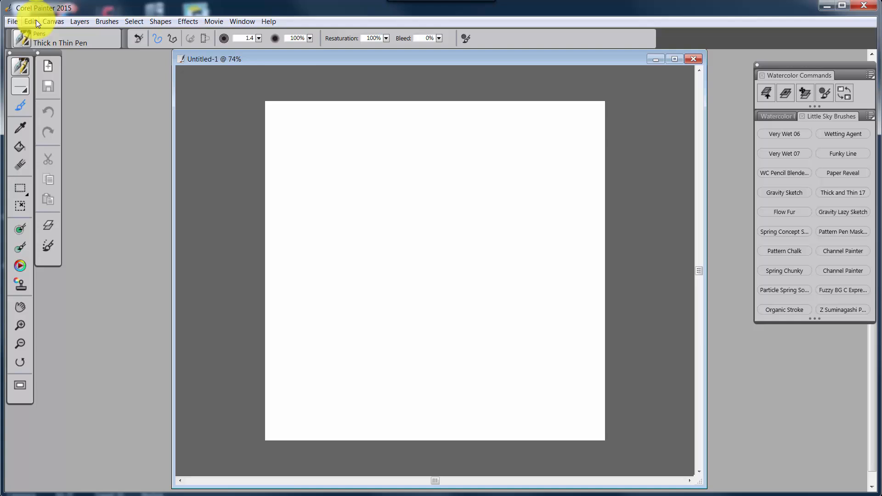
pyautogui.moveTo(31, 22)
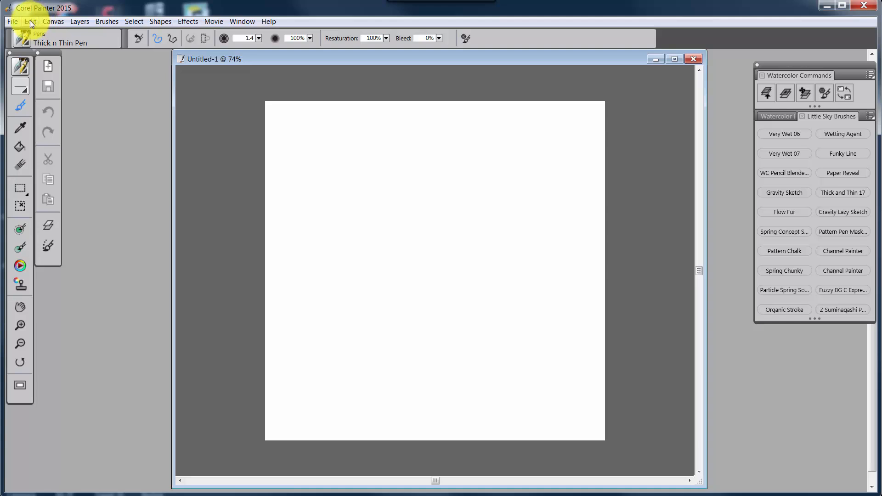
# - Set the Key Set in Edit > Preferences > Customize Keys to Default
pyautogui.click(31, 22)
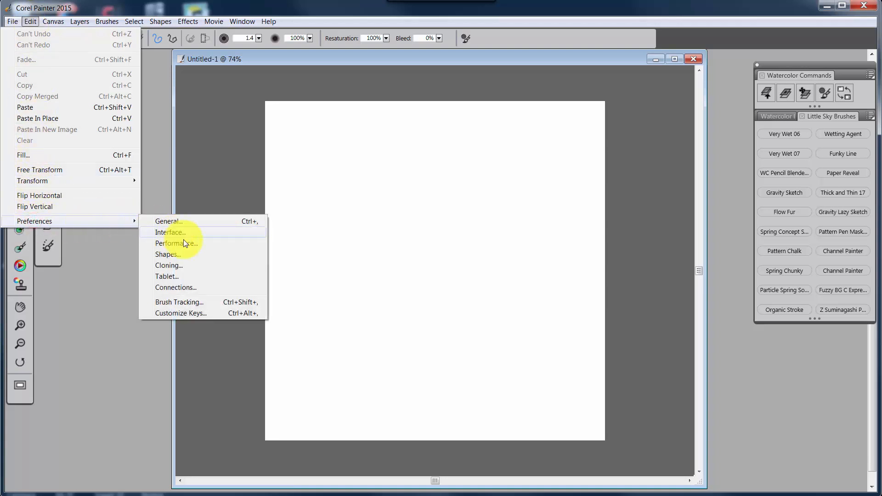
pyautogui.moveTo(181, 313)
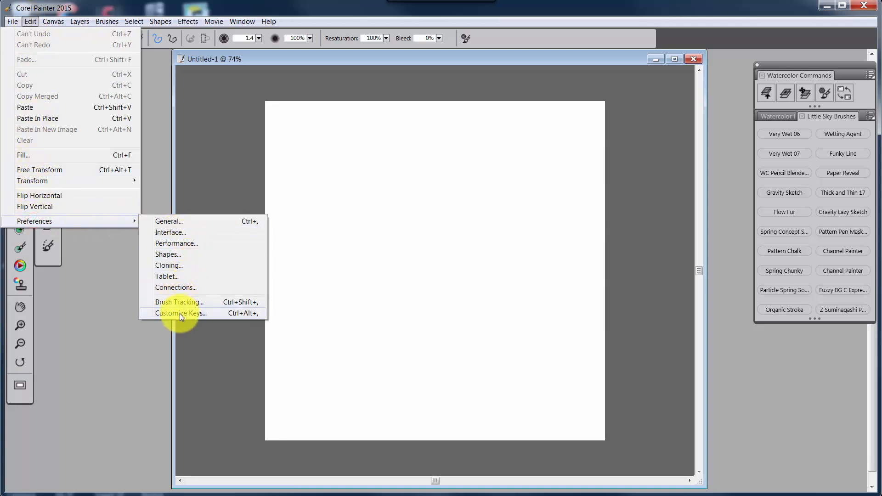
pyautogui.click(180, 313)
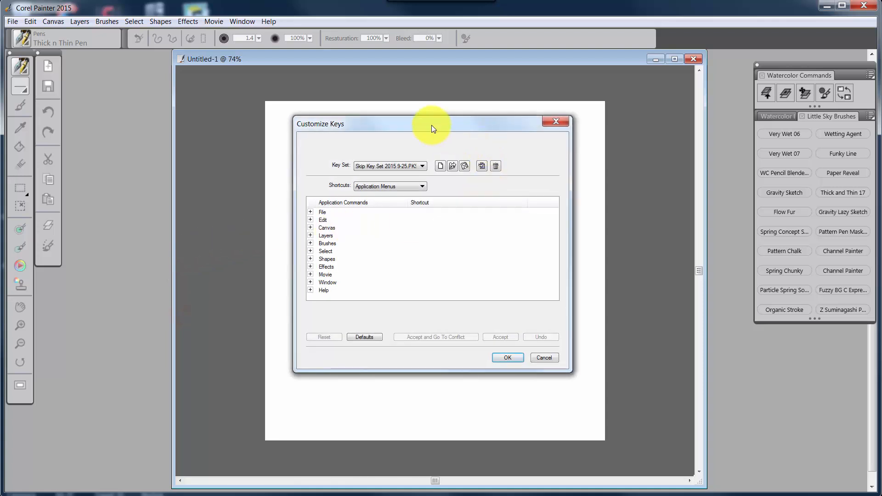
pyautogui.moveTo(432, 123); pyautogui.dragTo(439, 129)
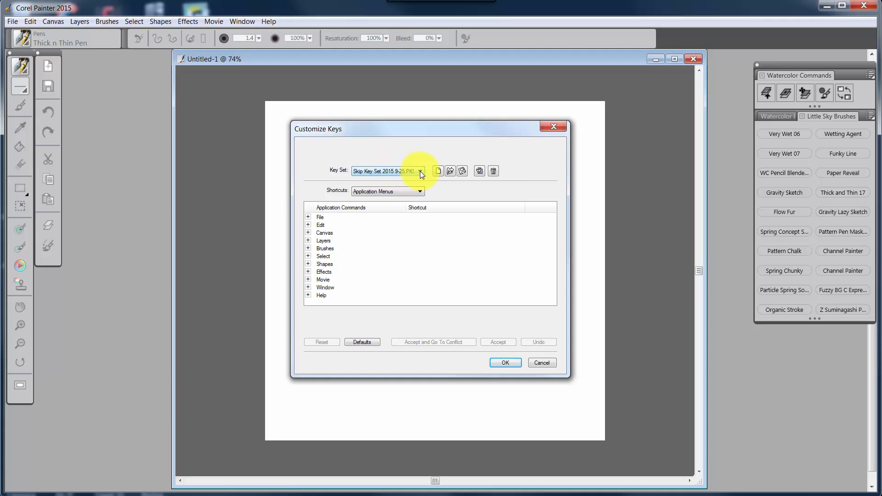
pyautogui.click(420, 170)
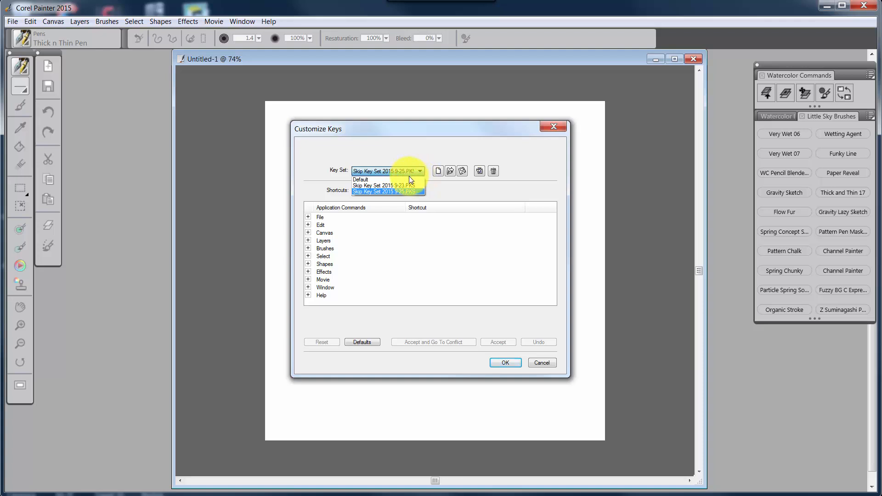
pyautogui.click(361, 180)
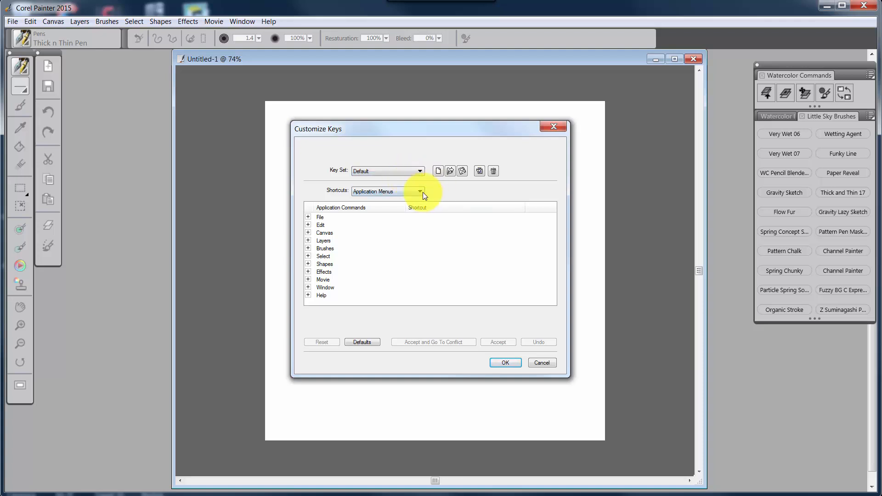
pyautogui.click(504, 362)
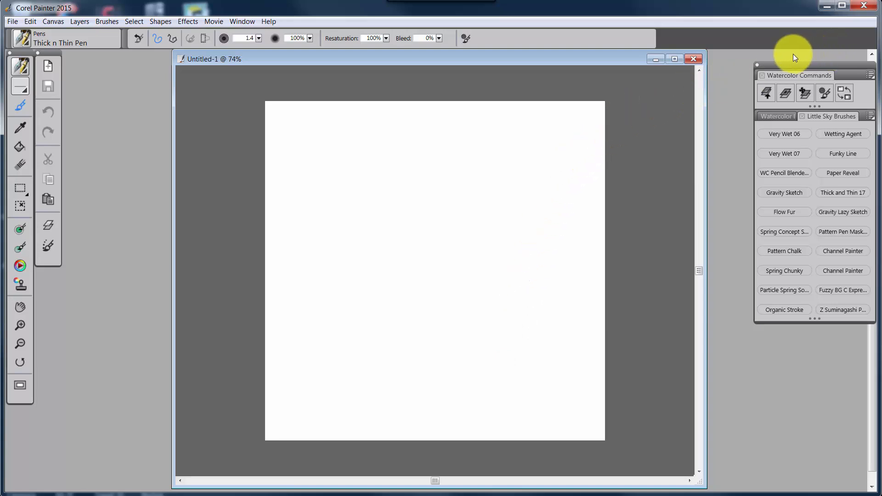
pyautogui.moveTo(792, 60)
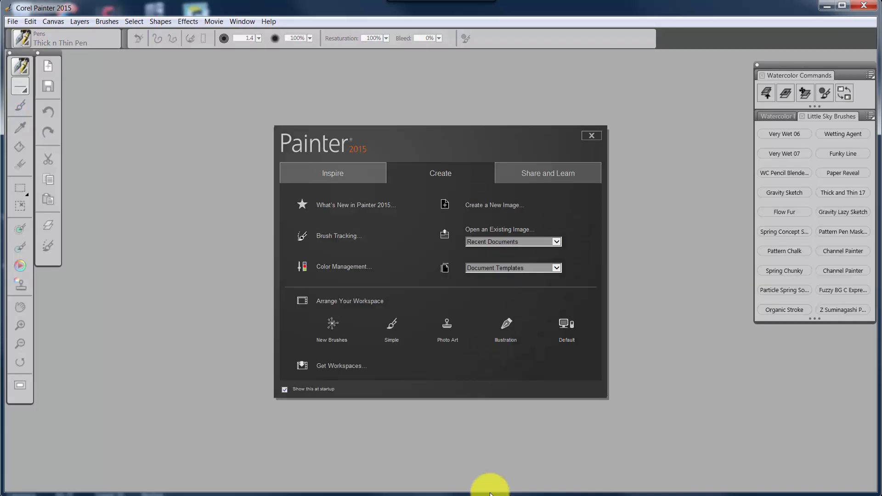
# - Create the new 1000 x 1000 pixel Untitled-1 image from the welcome screen
pyautogui.click(494, 205)
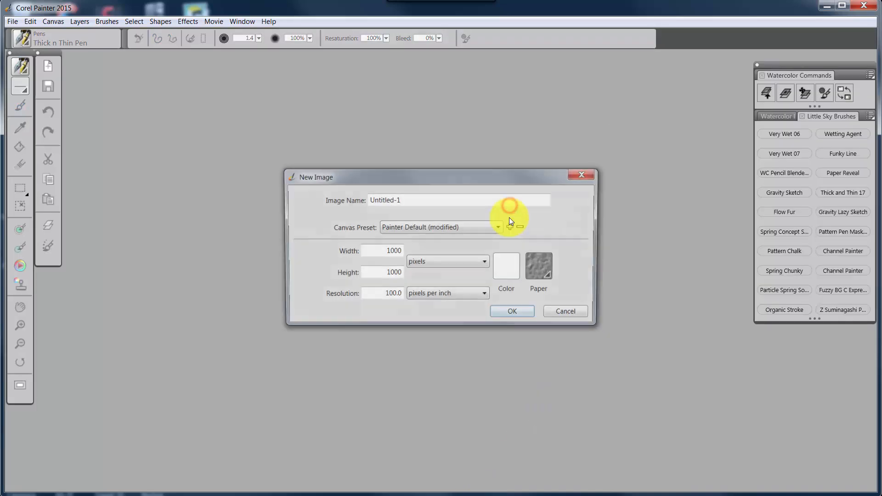
pyautogui.click(511, 311)
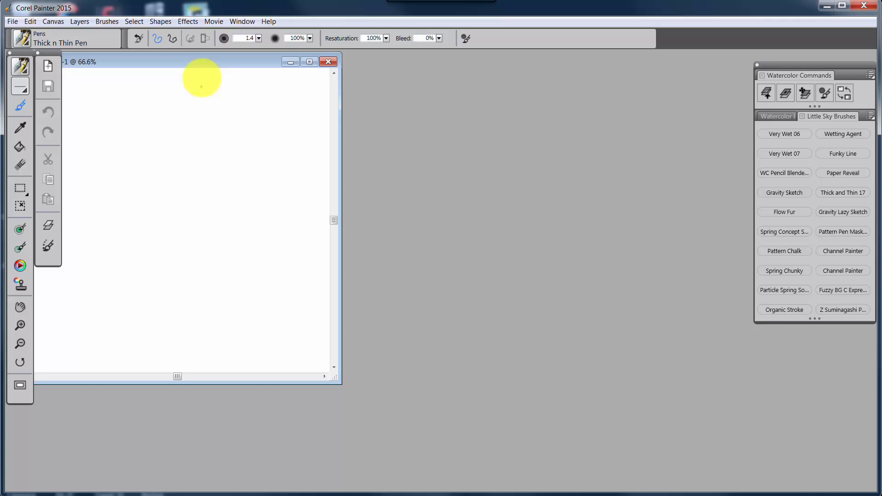
pyautogui.moveTo(201, 62); pyautogui.dragTo(454, 59)
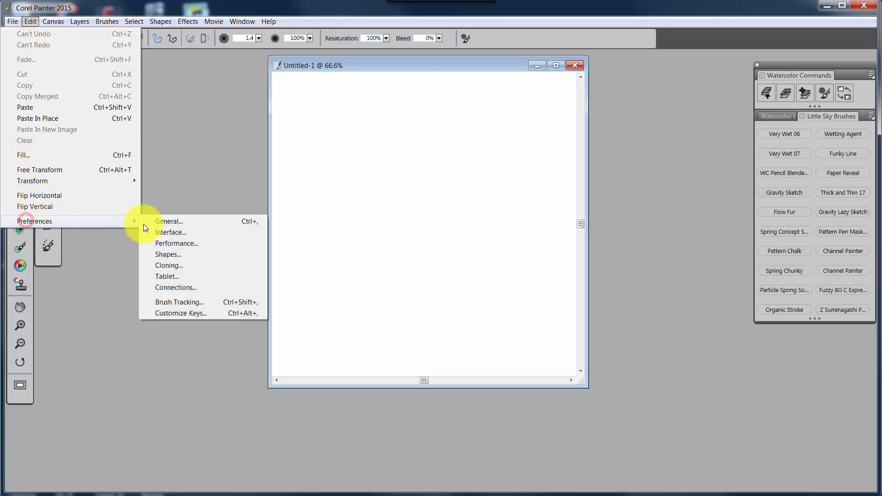
pyautogui.click(180, 313)
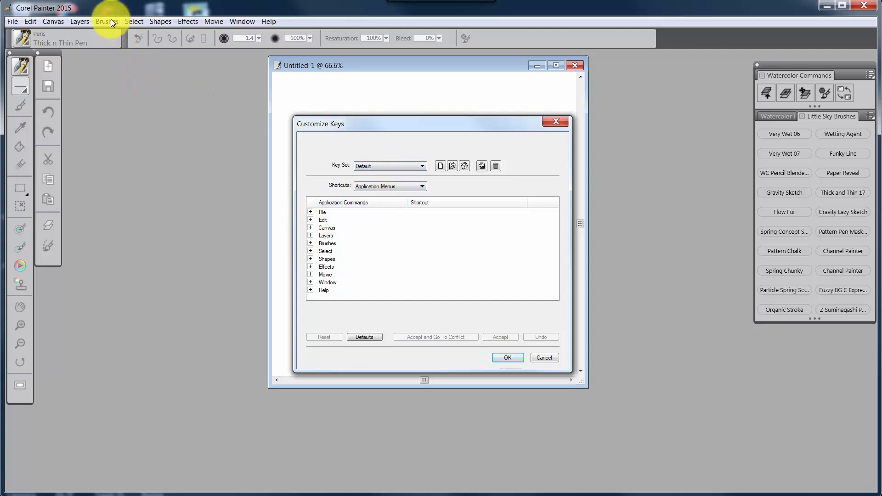
pyautogui.click(107, 22)
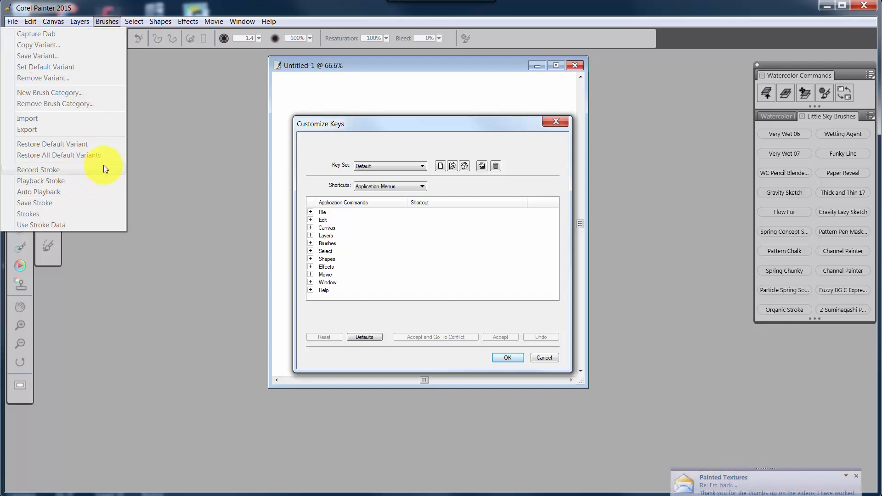
pyautogui.moveTo(107, 100)
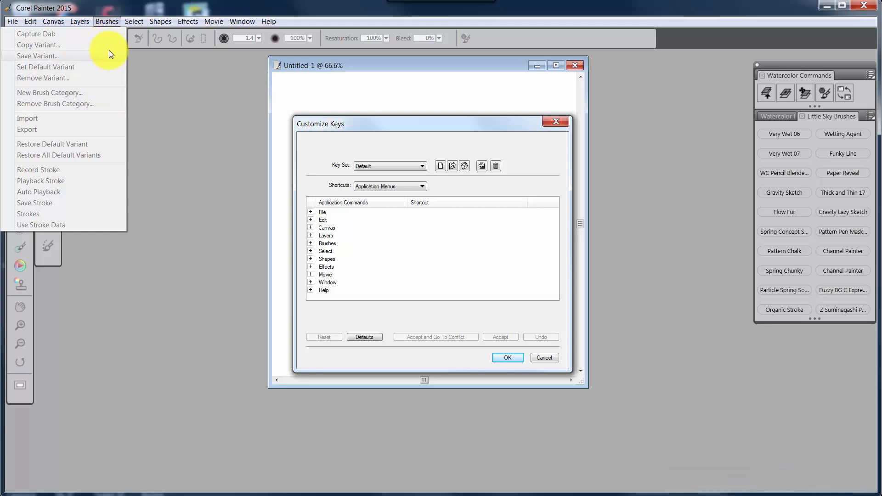
pyautogui.click(79, 22)
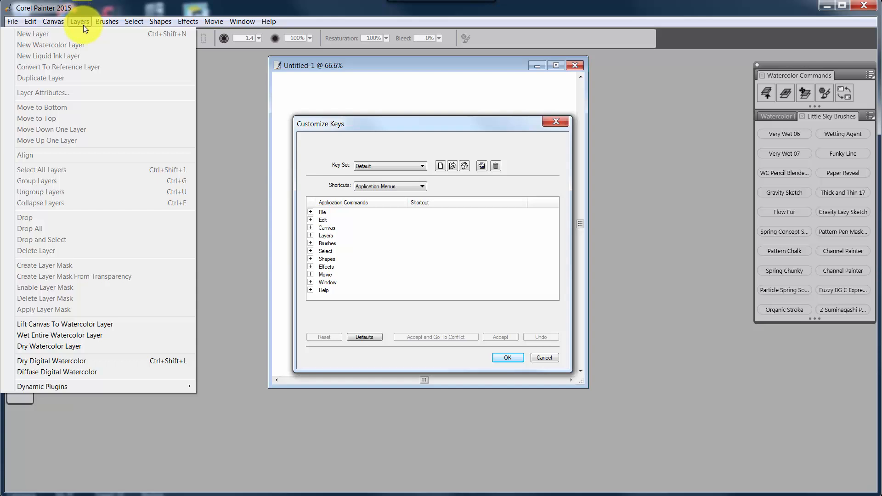
pyautogui.moveTo(166, 203)
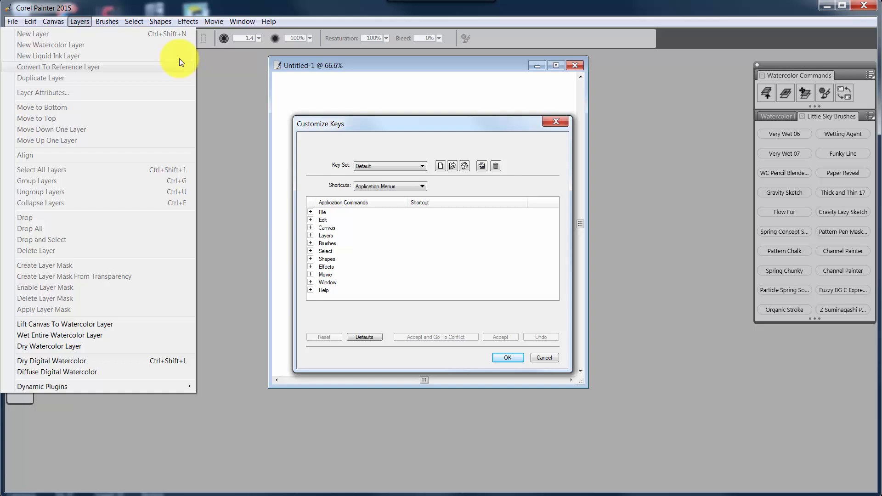
pyautogui.moveTo(173, 231)
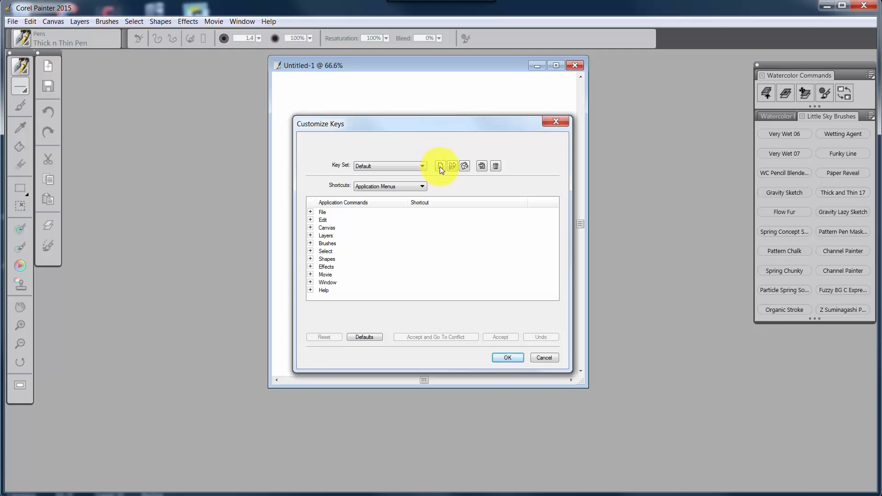
pyautogui.click(452, 165)
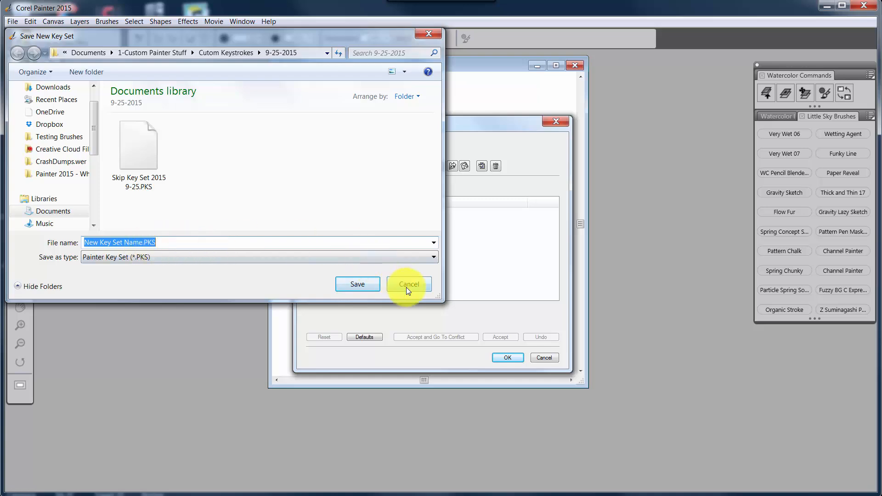
pyautogui.click(409, 284)
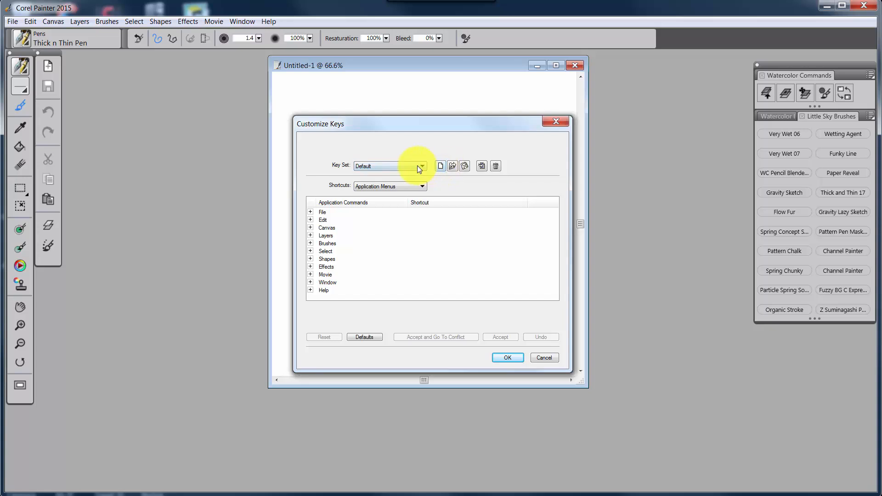
pyautogui.click(422, 165)
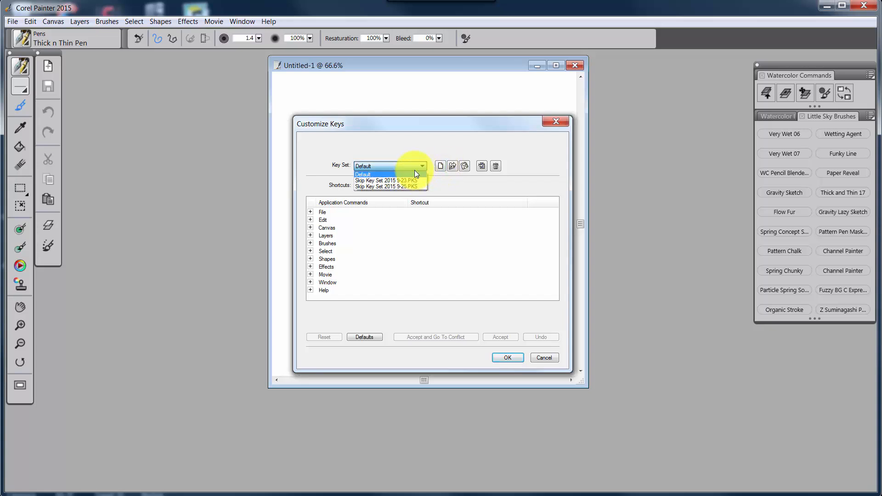
pyautogui.click(388, 173)
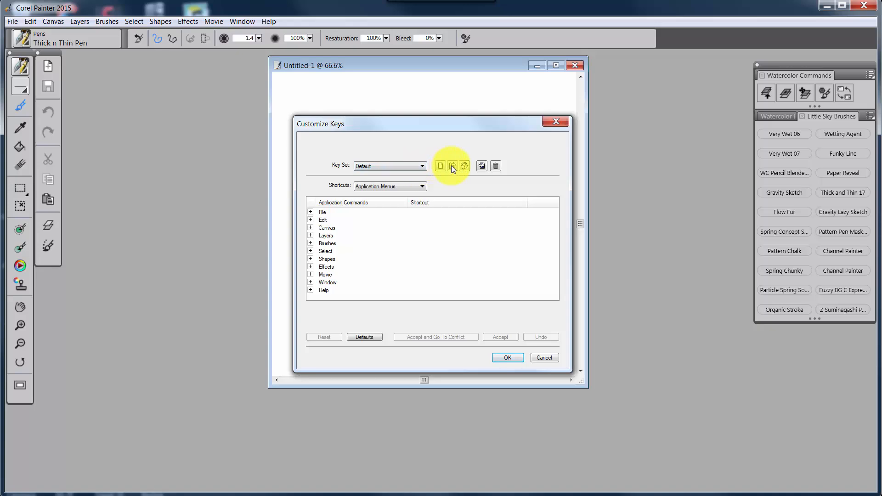
pyautogui.click(453, 165)
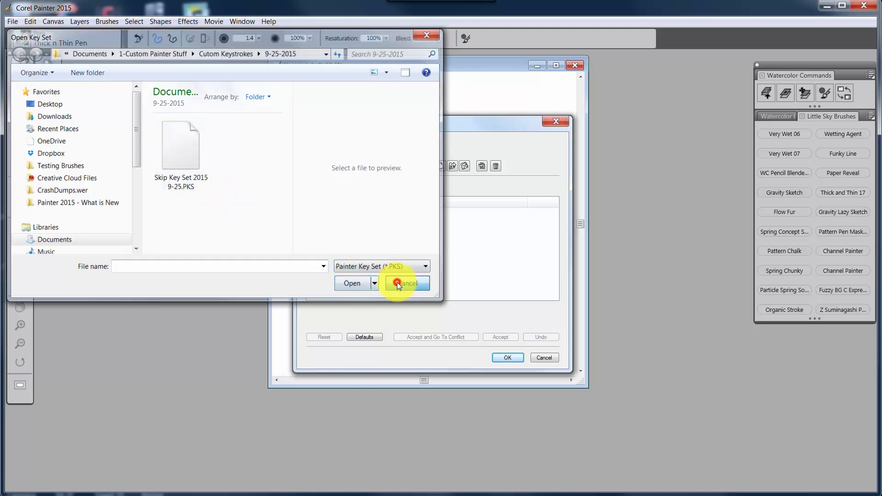
pyautogui.click(407, 283)
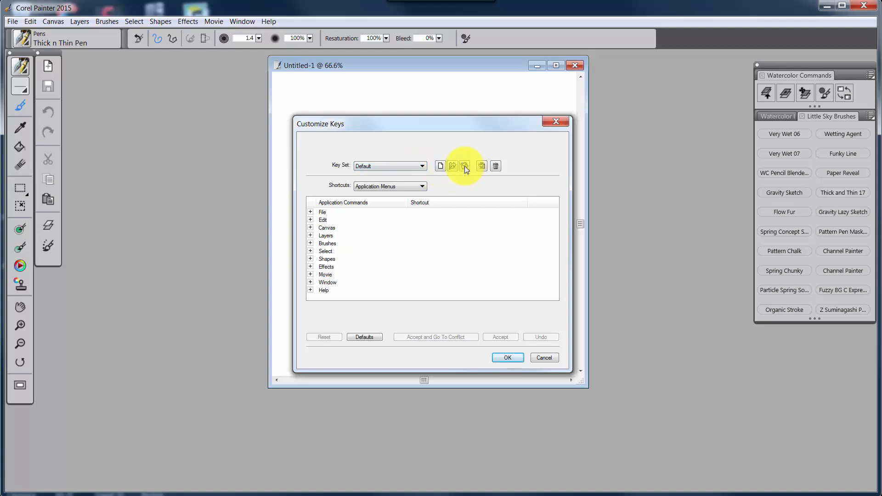
pyautogui.click(464, 166)
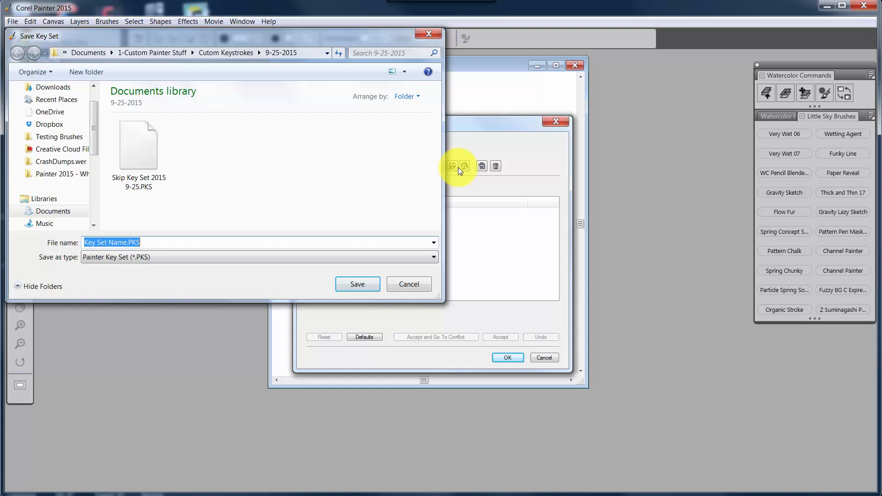
pyautogui.moveTo(460, 181)
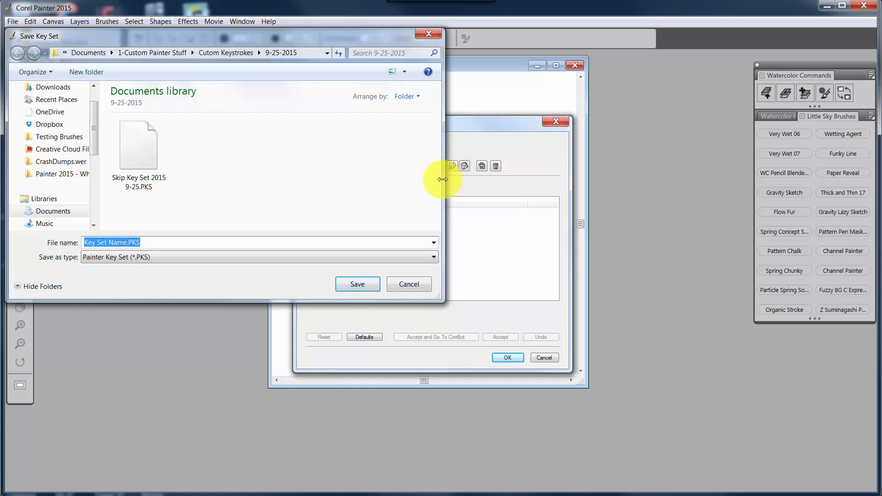
pyautogui.moveTo(374, 171)
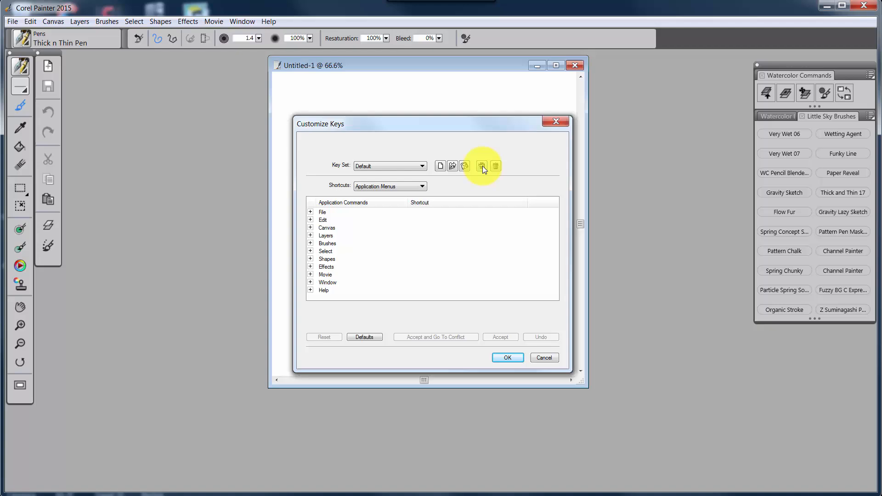
pyautogui.click(481, 165)
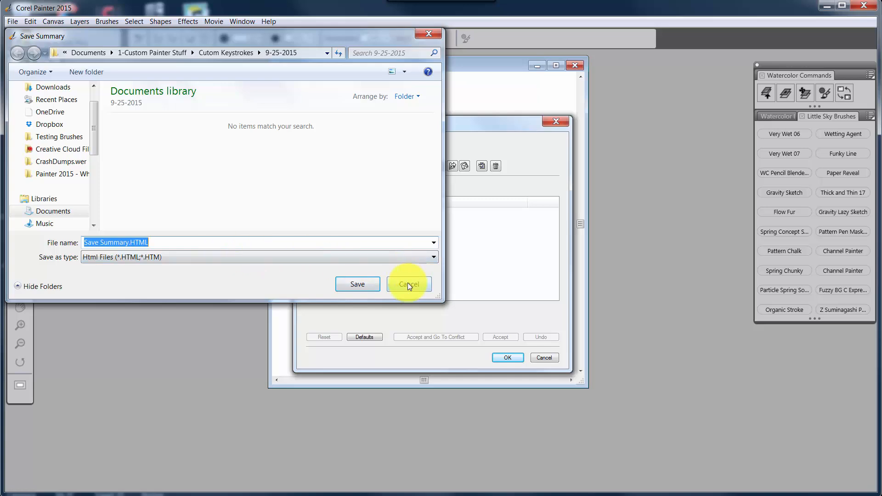
pyautogui.click(409, 284)
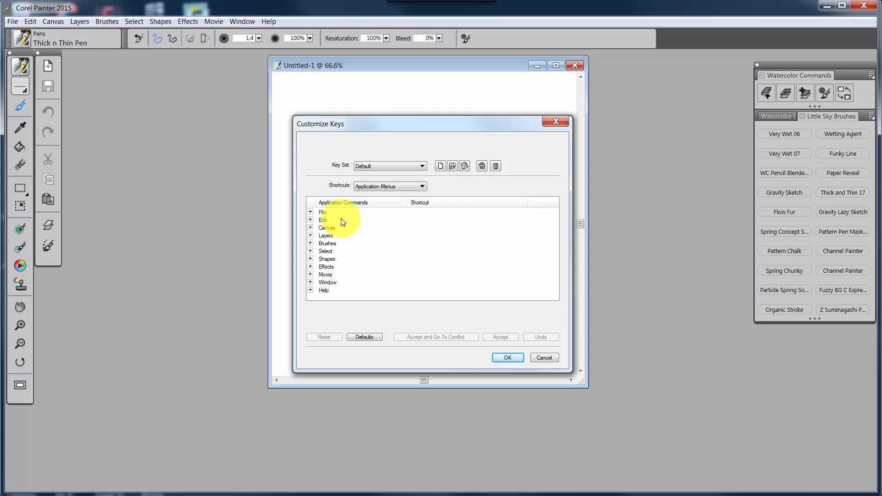
pyautogui.moveTo(371, 268)
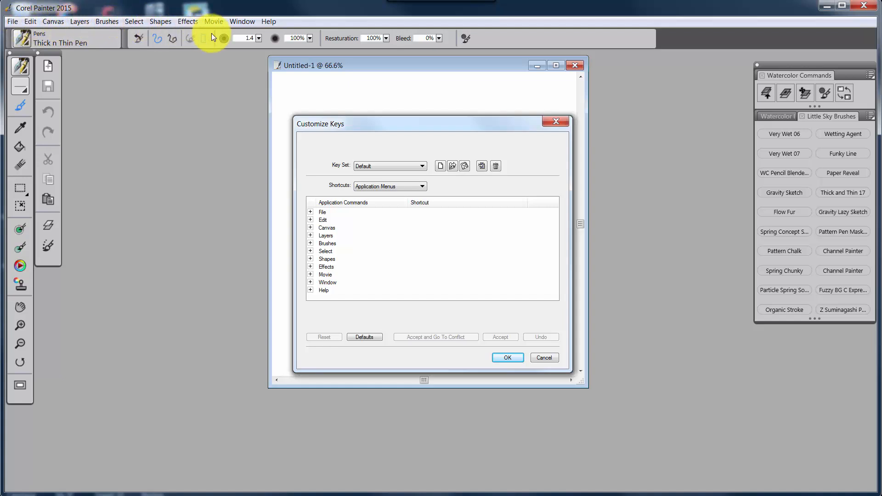
# - Show Palette Menus shortcuts, then expand, scroll and collapse the Layers category
pyautogui.click(389, 186)
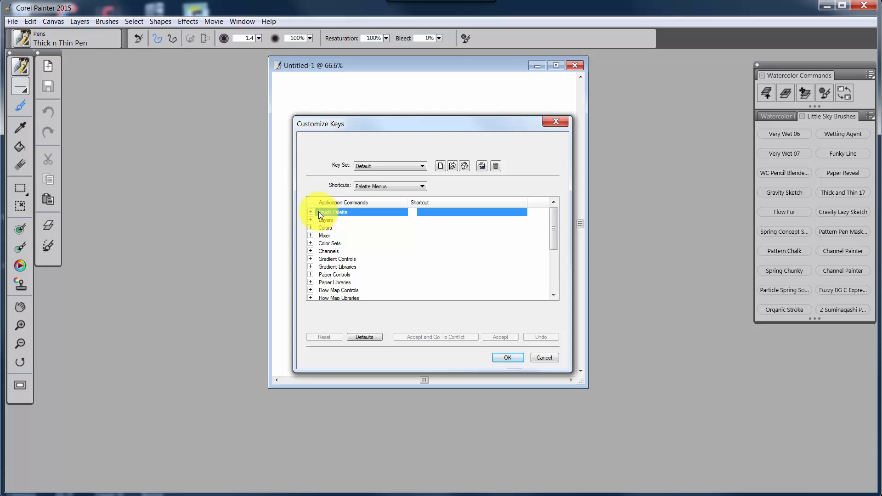
pyautogui.click(310, 220)
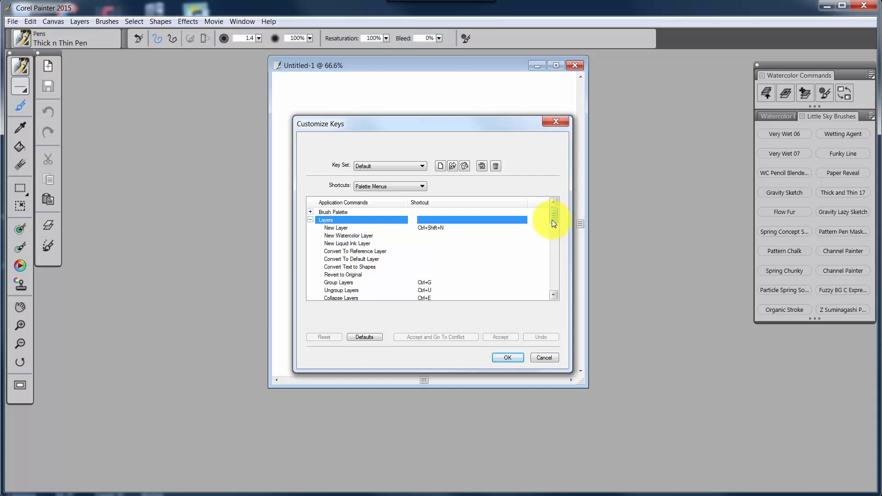
pyautogui.scroll(-3)
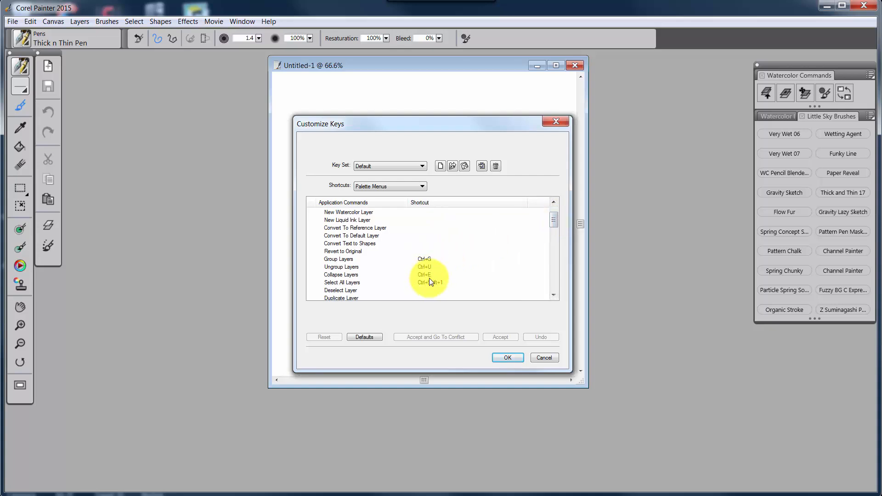
pyautogui.click(553, 203)
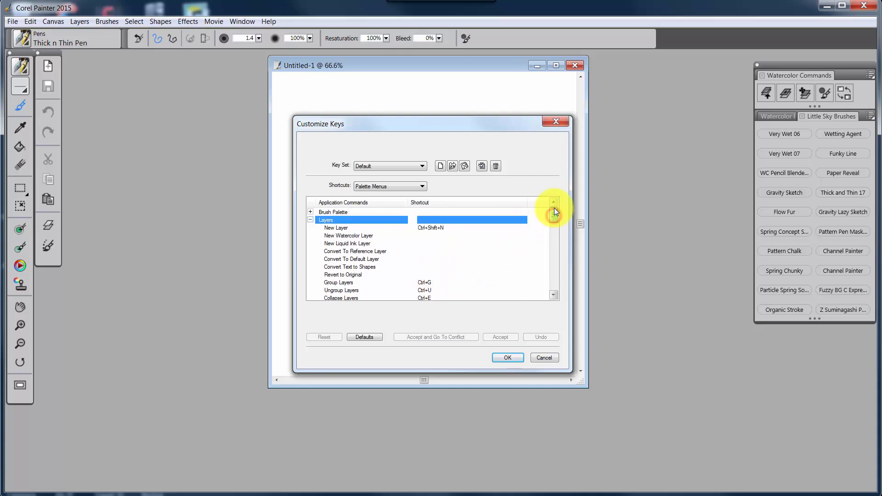
pyautogui.click(310, 219)
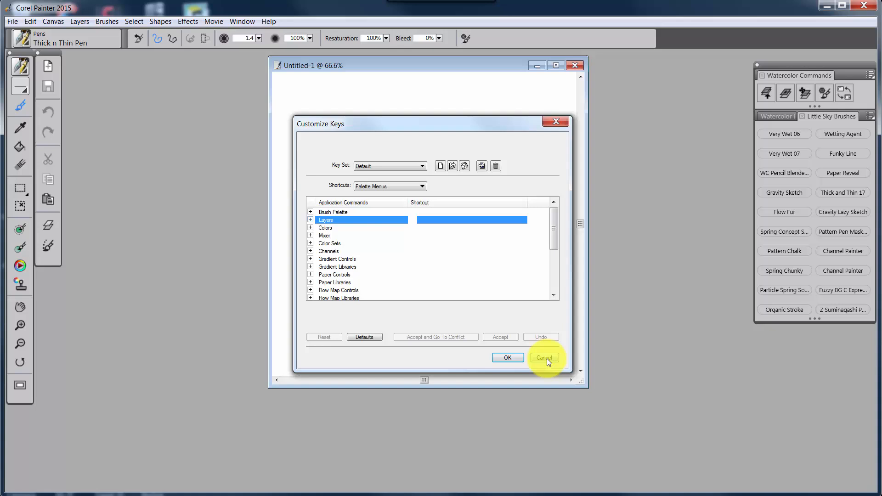
# - Cancel Customize Keys, open the Layers palette options, and reopen Customize Keys
pyautogui.click(543, 358)
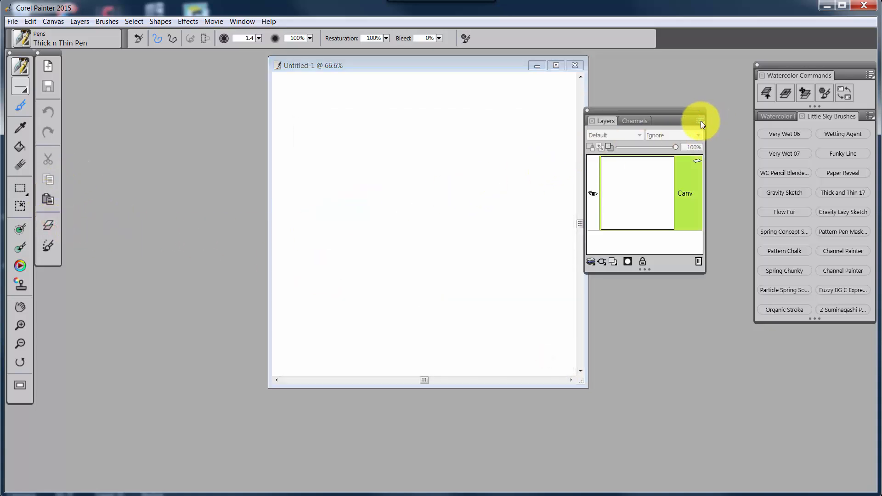
pyautogui.click(702, 121)
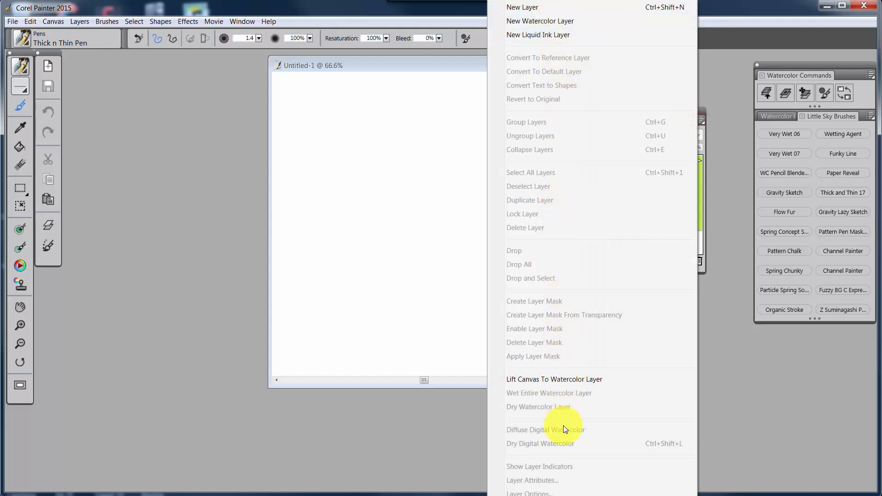
pyautogui.moveTo(574, 379)
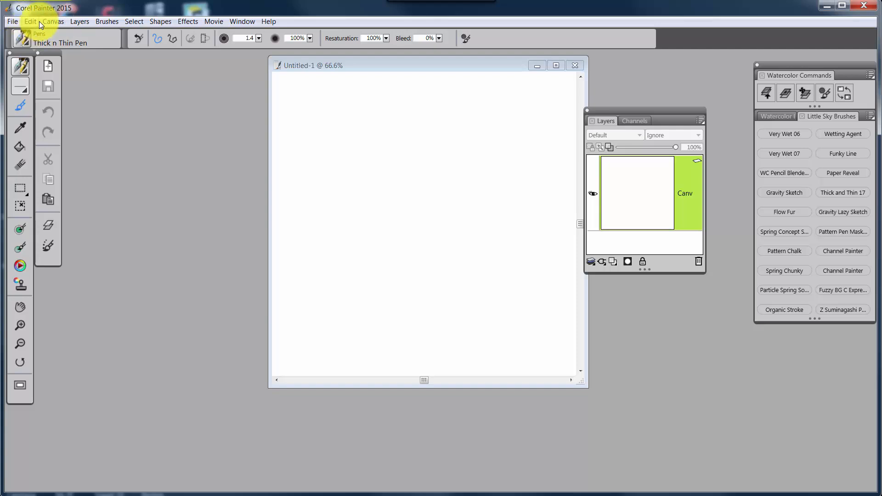
pyautogui.click(30, 21)
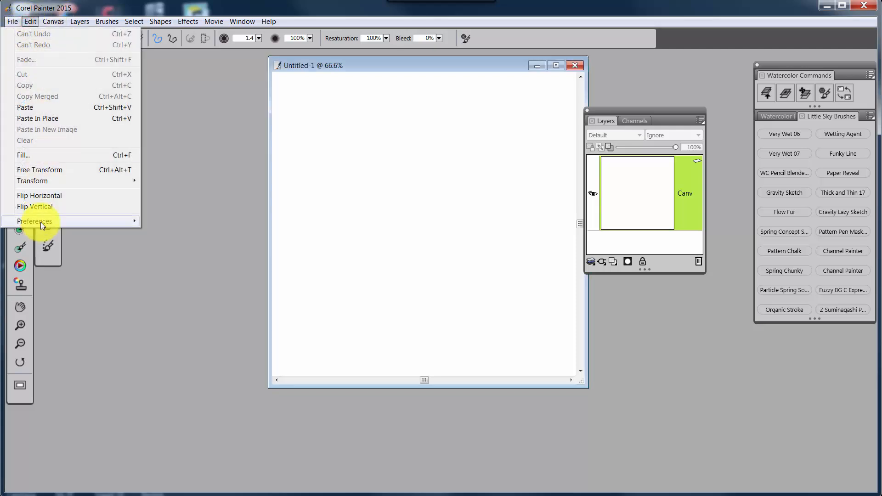
pyautogui.click(34, 221)
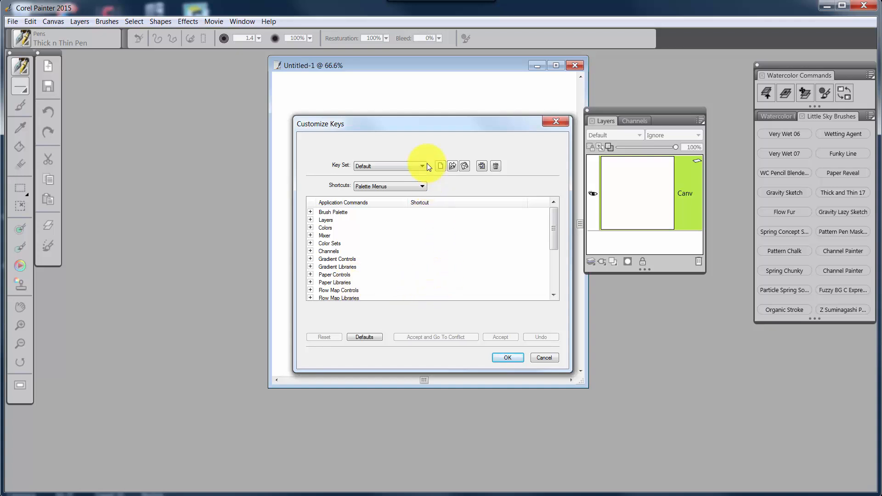
# - Switch the Shortcuts list to Tools and scroll through it
pyautogui.click(421, 186)
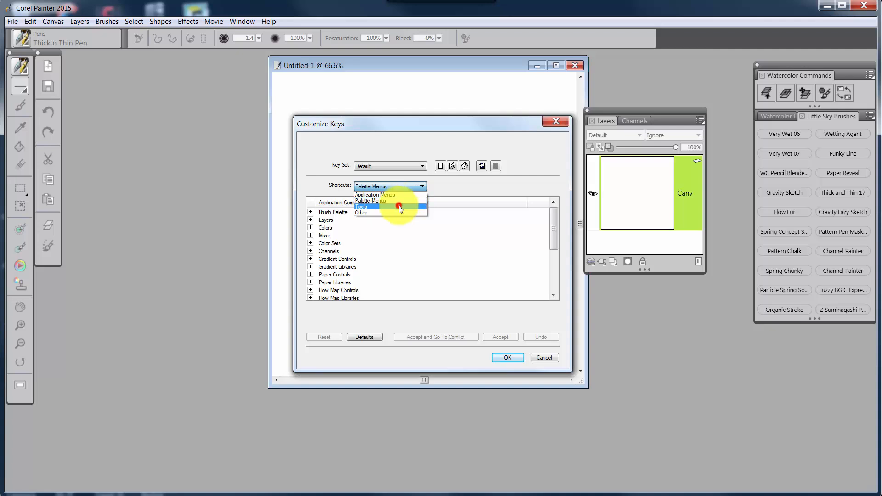
pyautogui.click(360, 206)
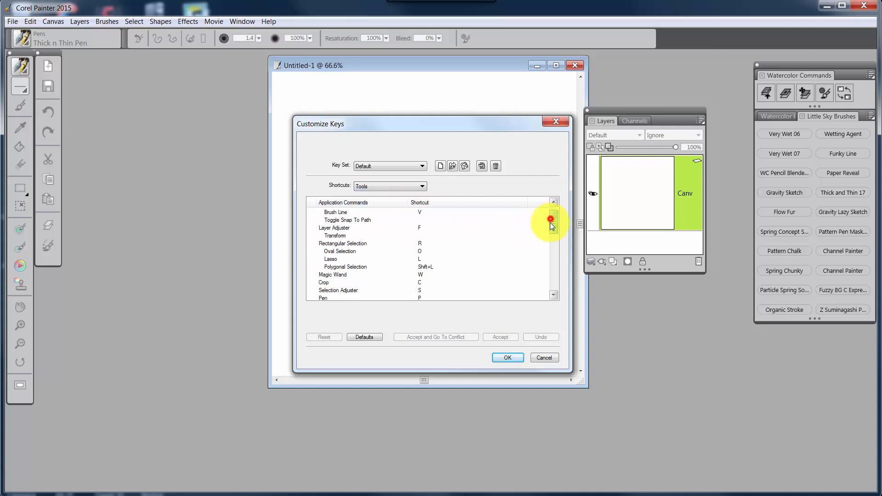
pyautogui.scroll(-3)
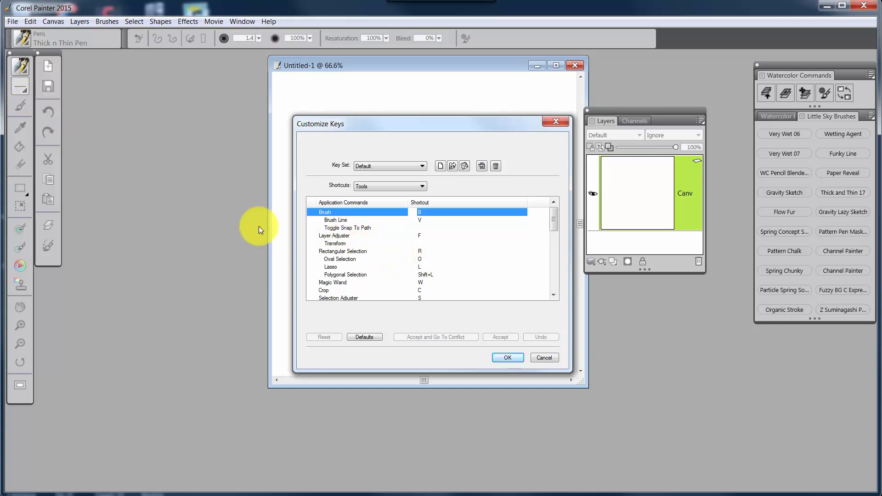
pyautogui.moveTo(25, 235)
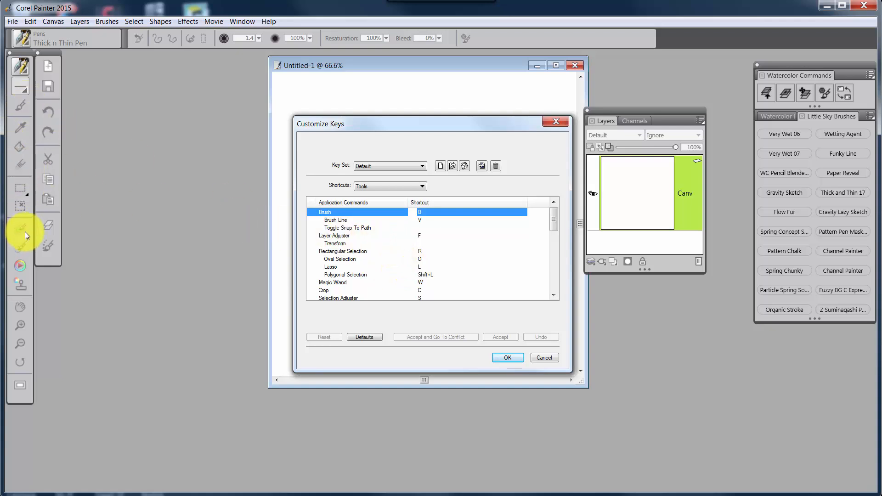
pyautogui.moveTo(28, 230)
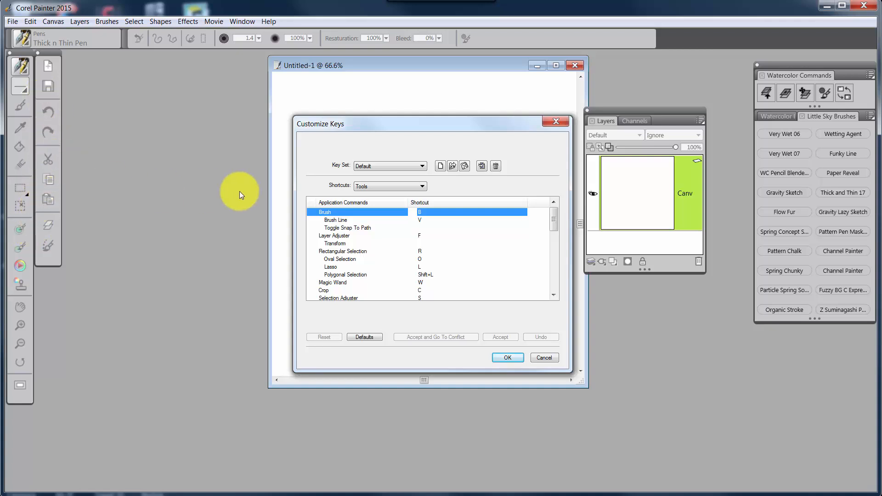
pyautogui.moveTo(157, 195)
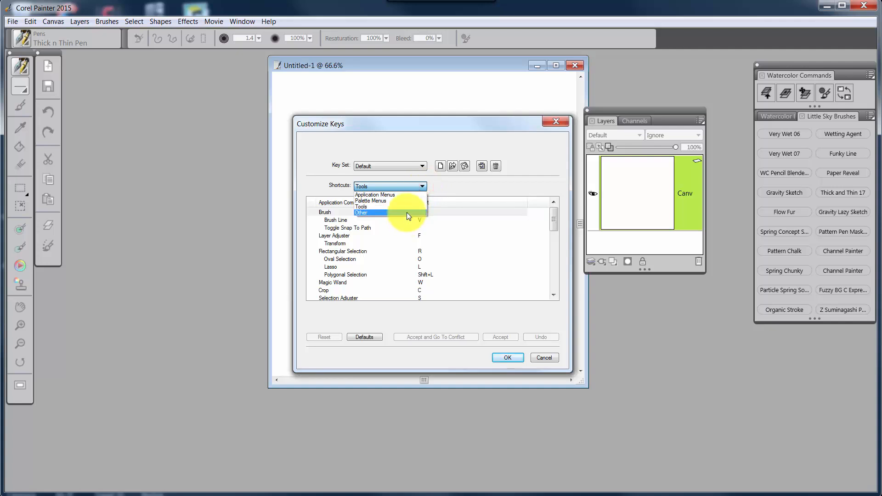
# - Show Other shortcuts, scroll through the opacity presets, and reopen the Shortcuts dropdown
pyautogui.click(361, 213)
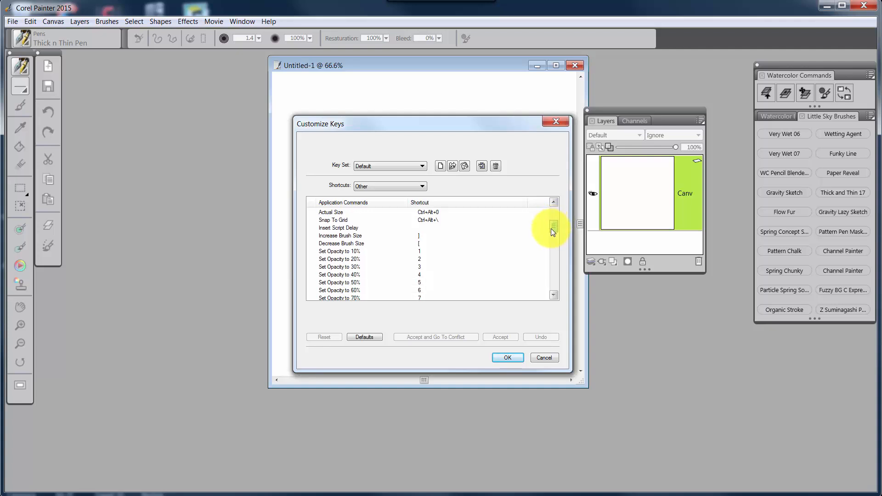
pyautogui.scroll(-3)
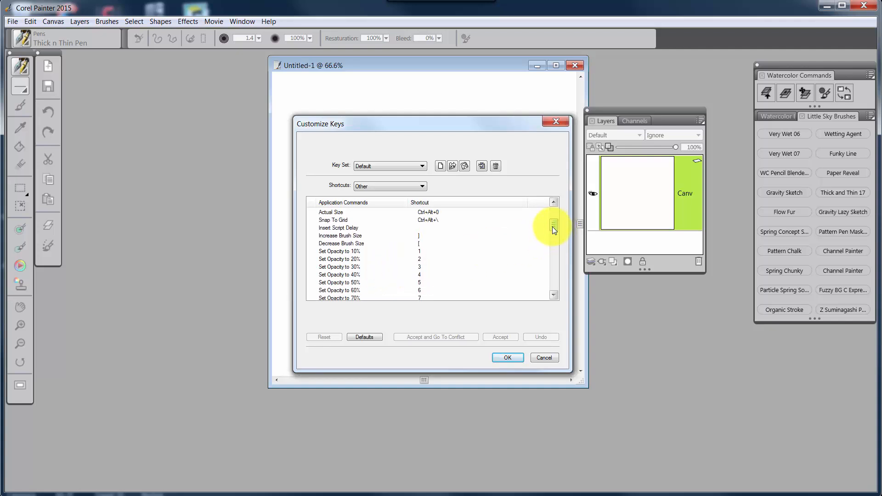
pyautogui.click(554, 230)
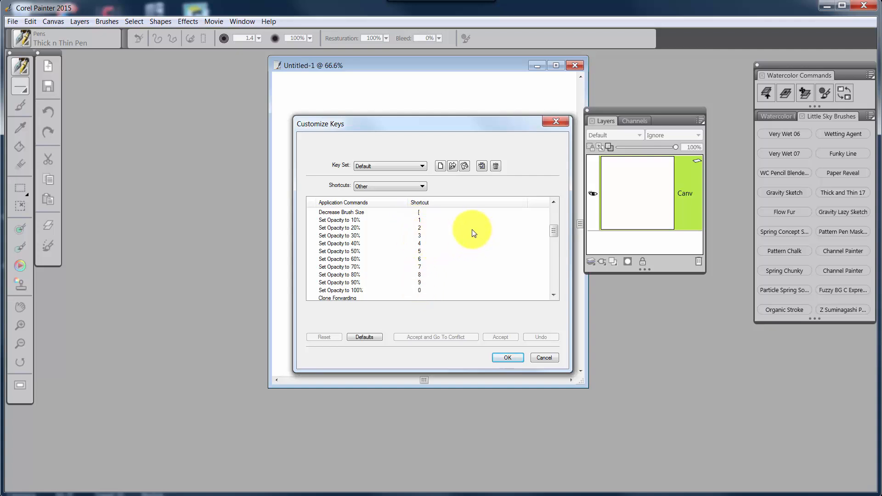
pyautogui.click(553, 202)
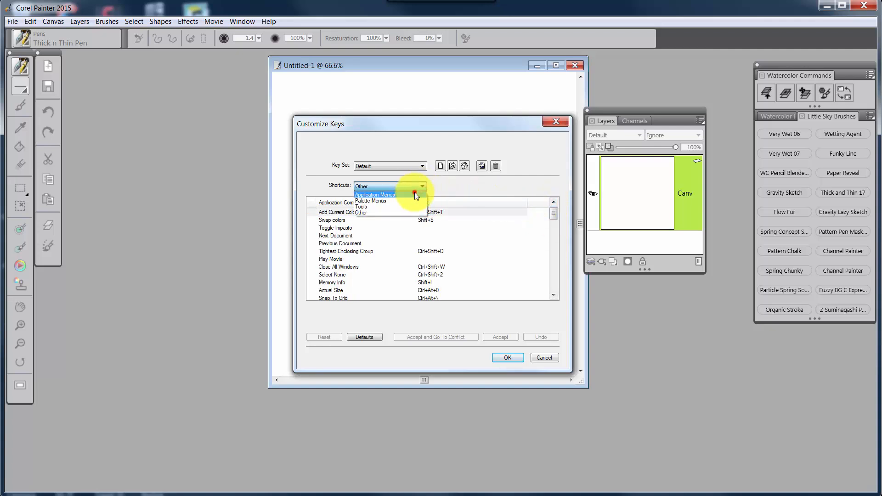
# - Assign Shift+A to Record Stroke under Application Menus and discard the conflicting 1 entry
pyautogui.click(375, 194)
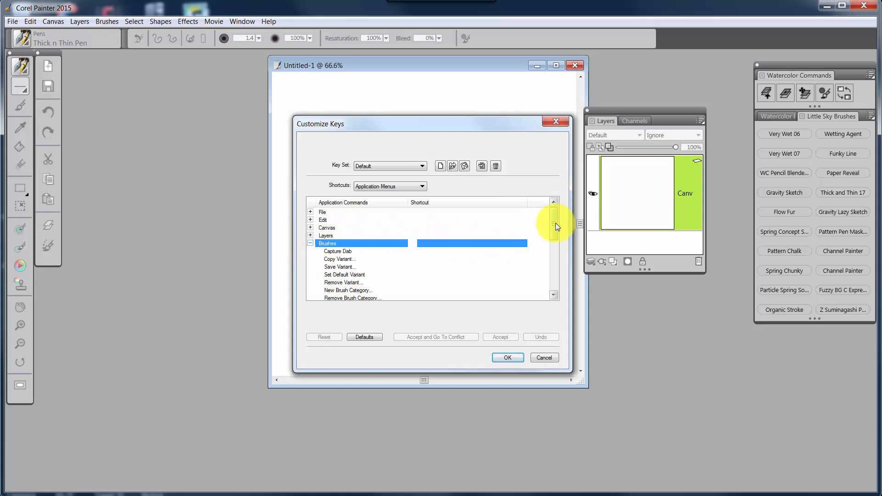
pyautogui.moveTo(556, 225); pyautogui.dragTo(550, 253)
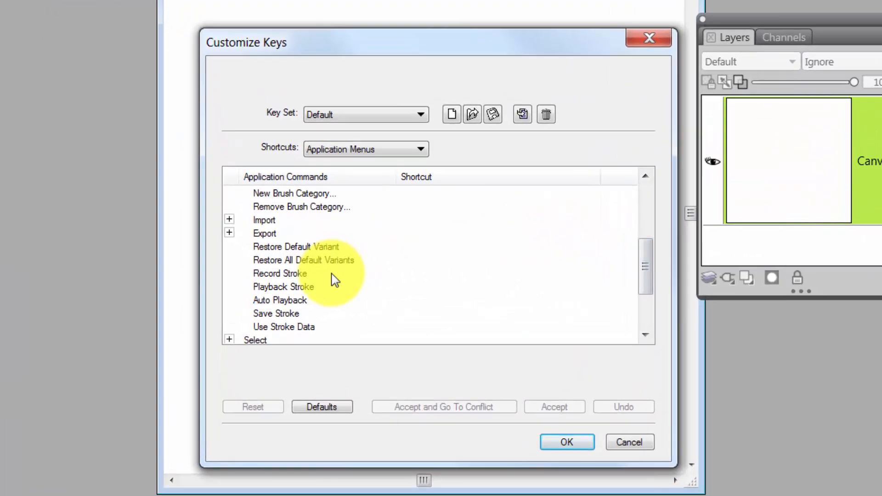
pyautogui.click(280, 274)
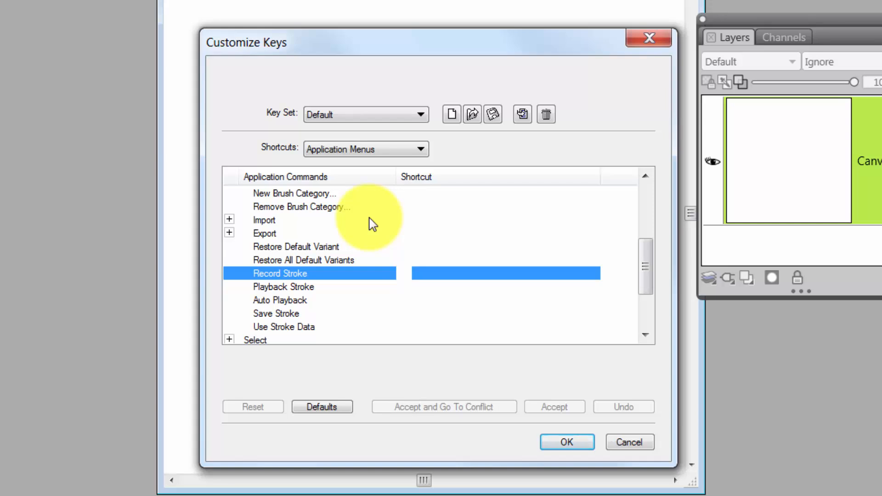
pyautogui.write('Shift+A')
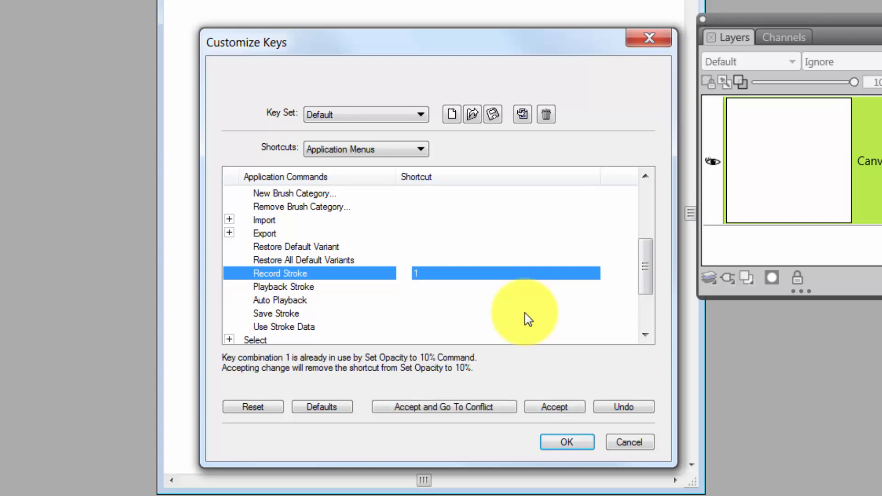
pyautogui.moveTo(230, 364)
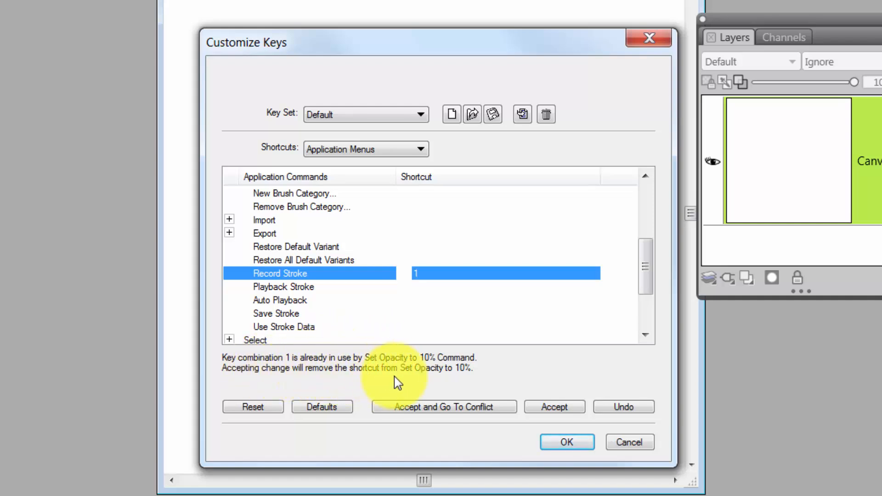
pyautogui.moveTo(444, 374)
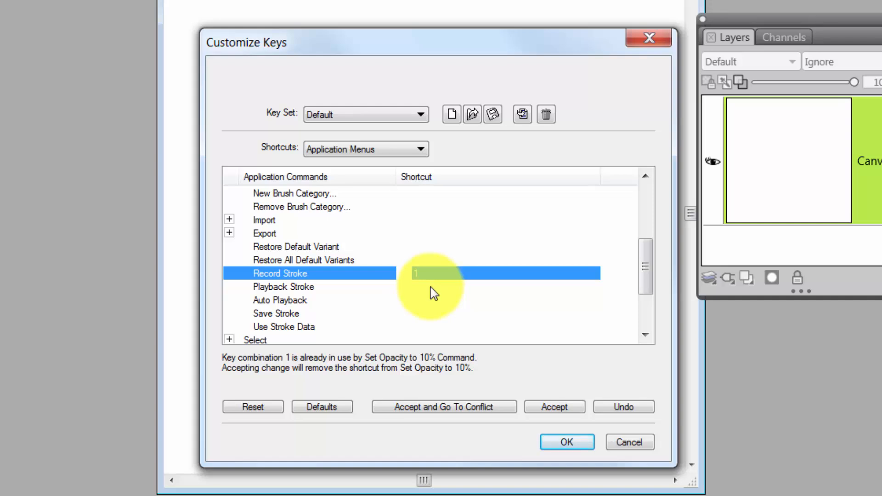
pyautogui.moveTo(426, 289)
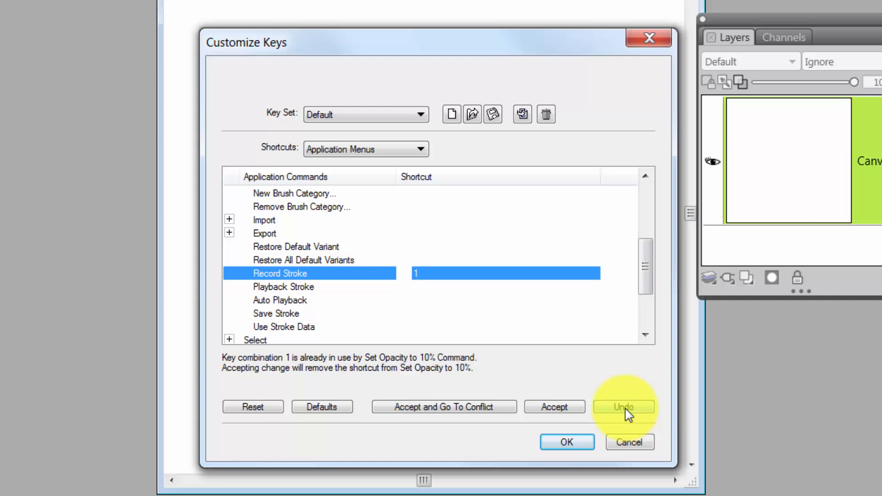
pyautogui.click(624, 406)
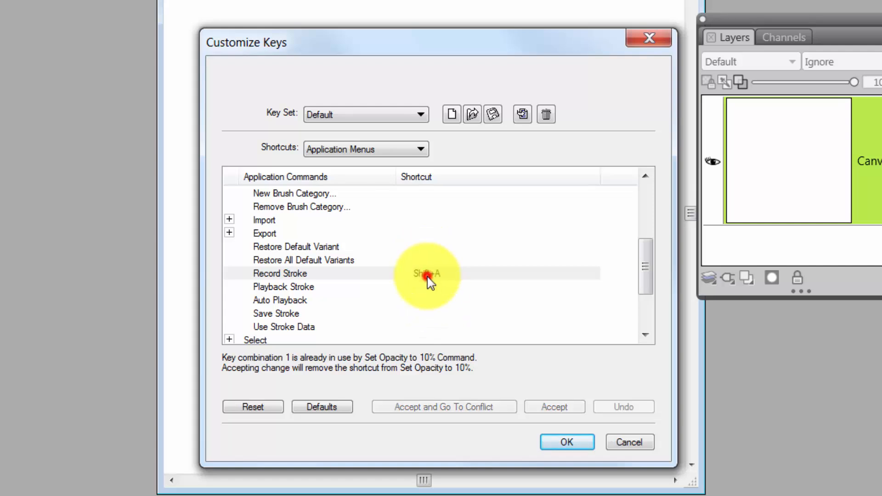
pyautogui.click(426, 273)
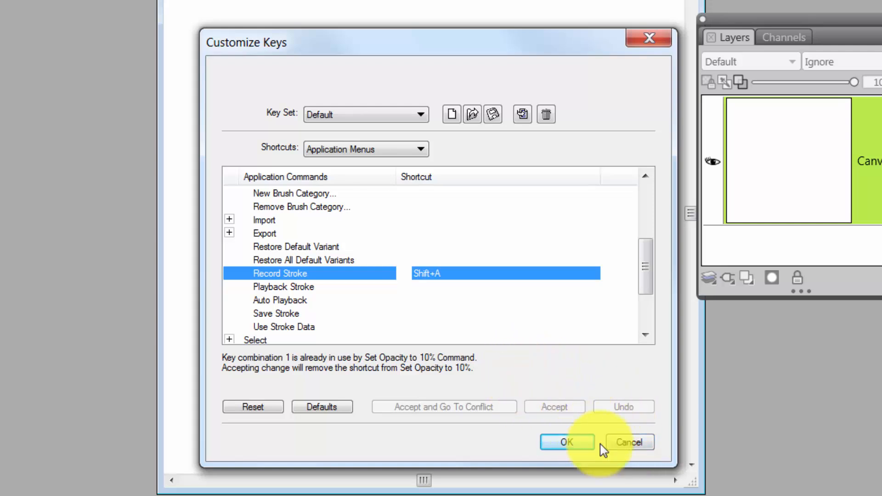
pyautogui.moveTo(630, 442)
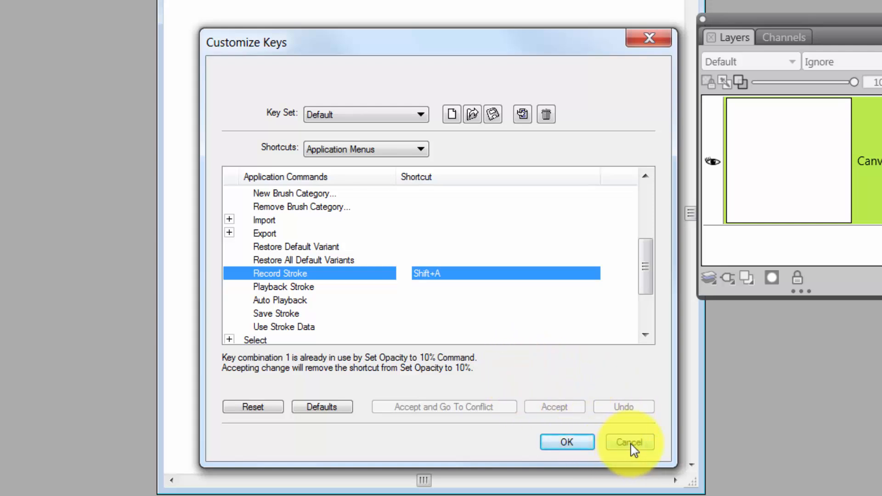
# - Close and reopen Customize Keys, expanding the Brushes commands
pyautogui.click(628, 442)
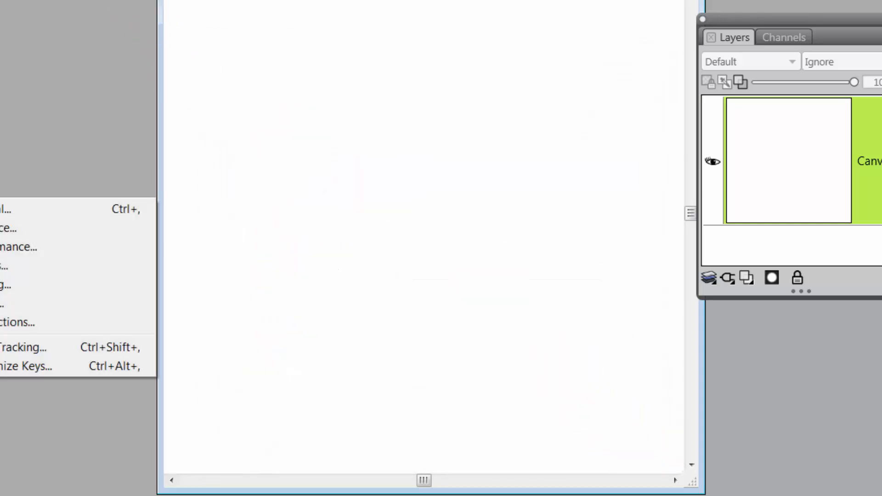
pyautogui.click(26, 366)
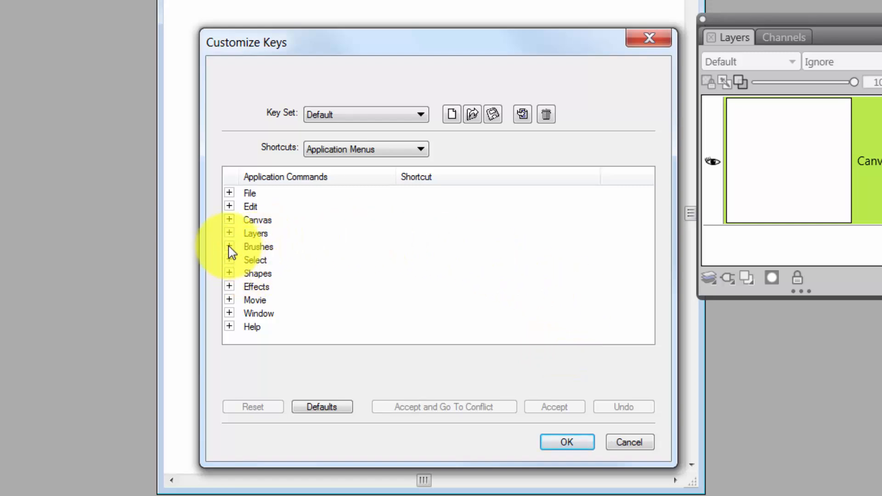
pyautogui.click(229, 246)
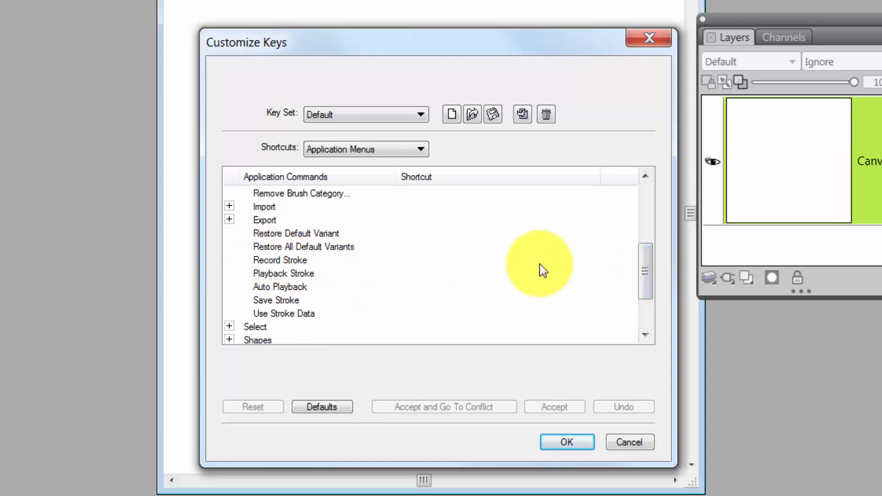
pyautogui.moveTo(540, 264)
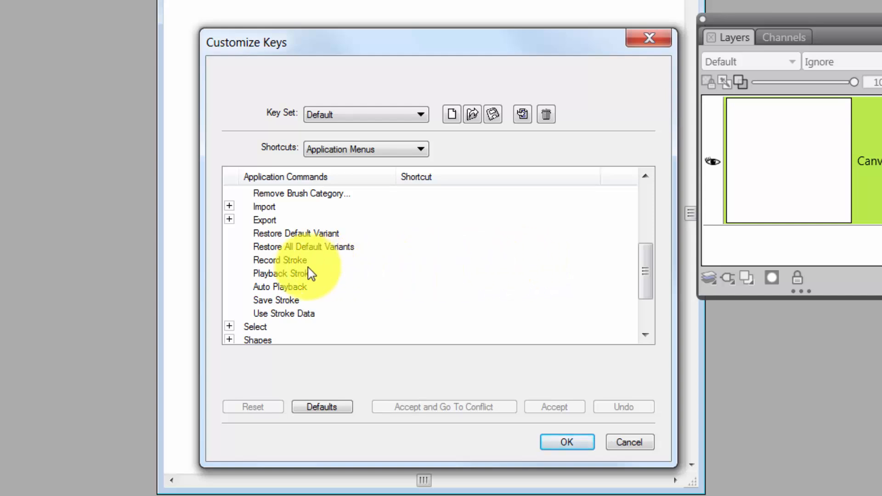
# - Enter Shift+A for Record Stroke and save it with OK
pyautogui.click(280, 259)
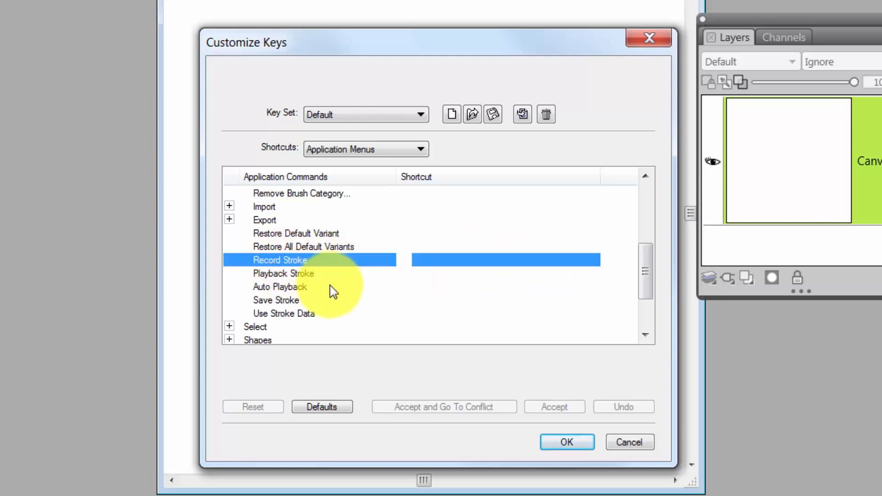
pyautogui.write('Shift+A')
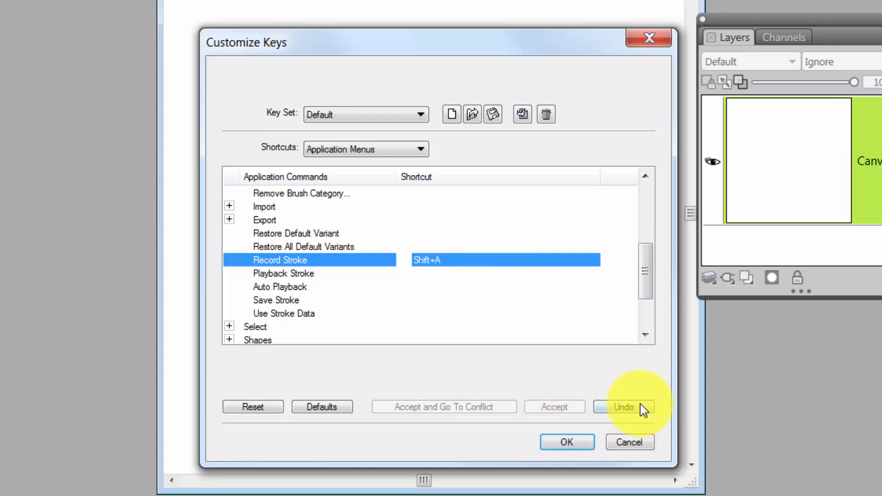
pyautogui.moveTo(625, 408)
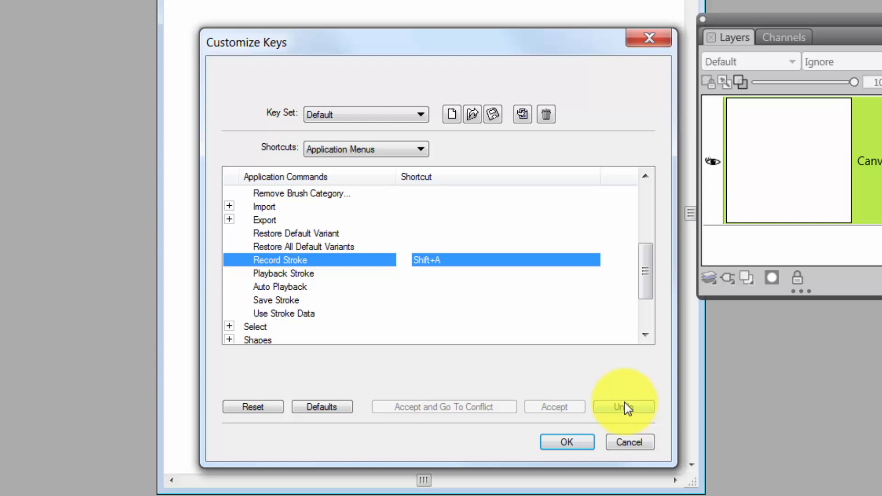
pyautogui.click(623, 407)
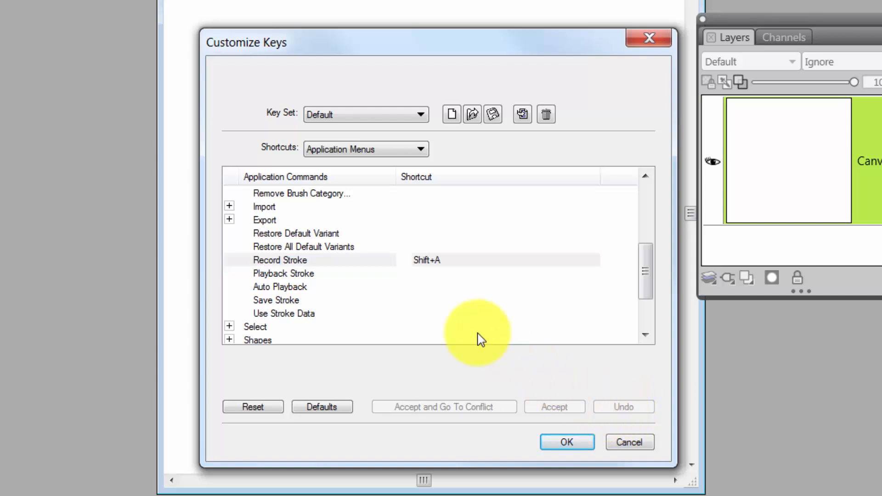
pyautogui.moveTo(444, 273)
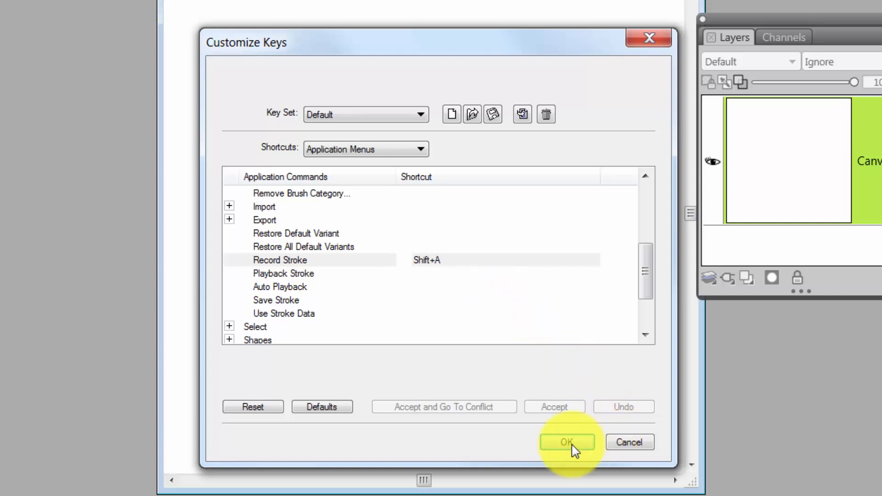
pyautogui.click(566, 442)
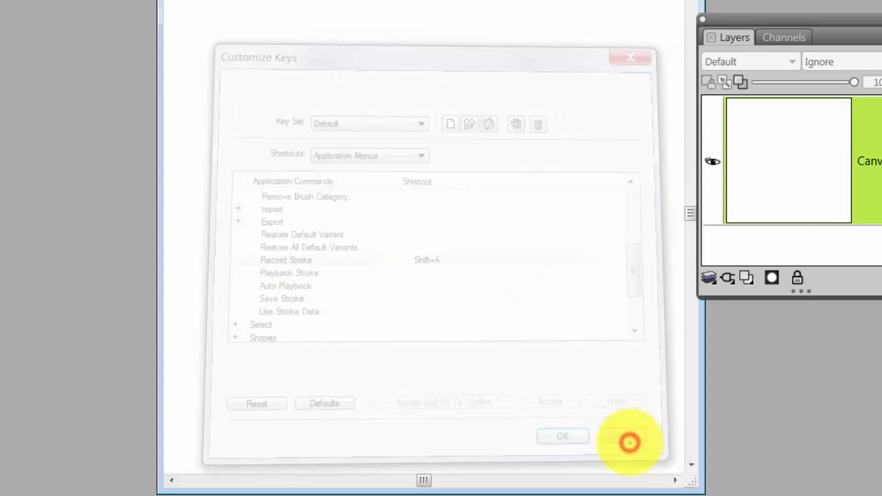
pyautogui.click(562, 436)
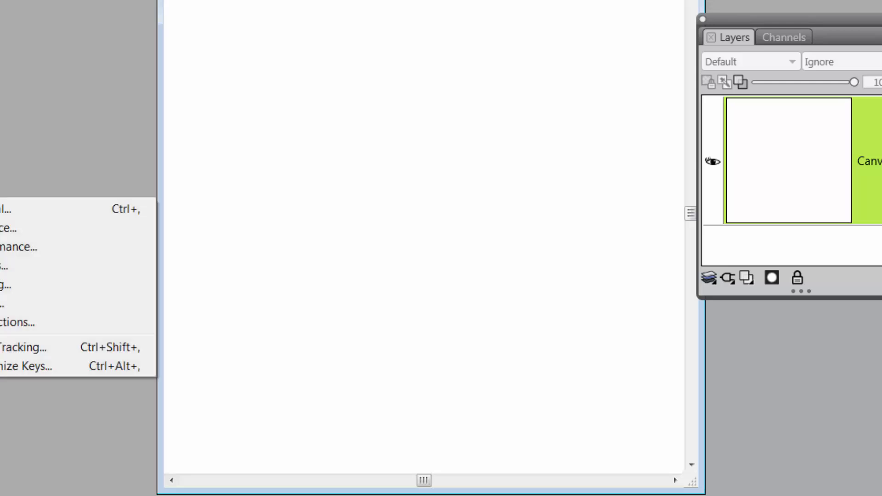
# - Select the Skip Key Set 2015 9-25 PKS key set in Customize Keys and confirm
pyautogui.click(33, 366)
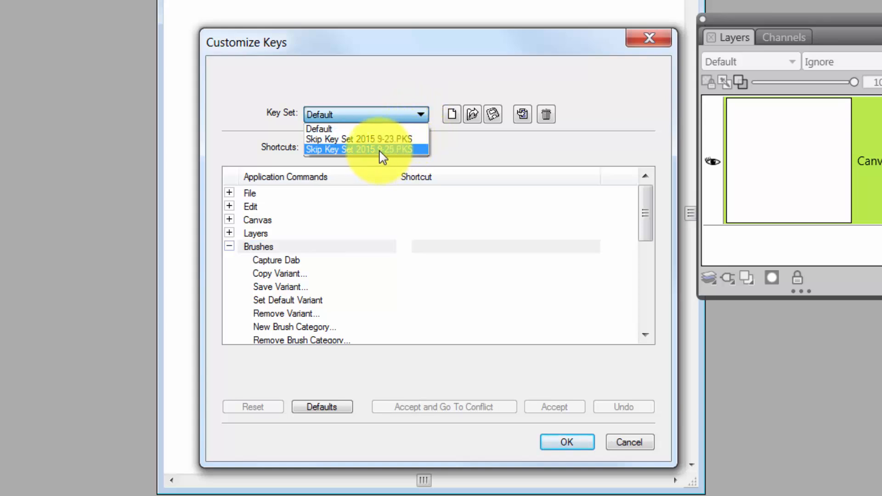
pyautogui.click(358, 149)
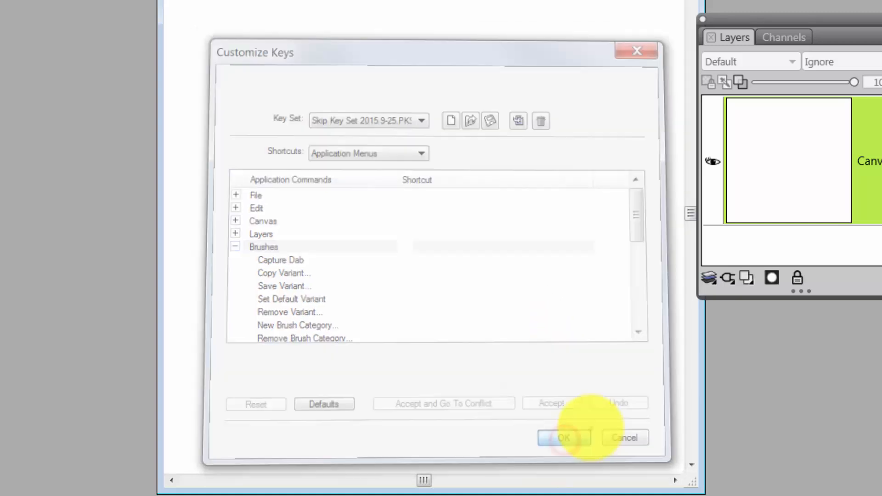
pyautogui.click(563, 438)
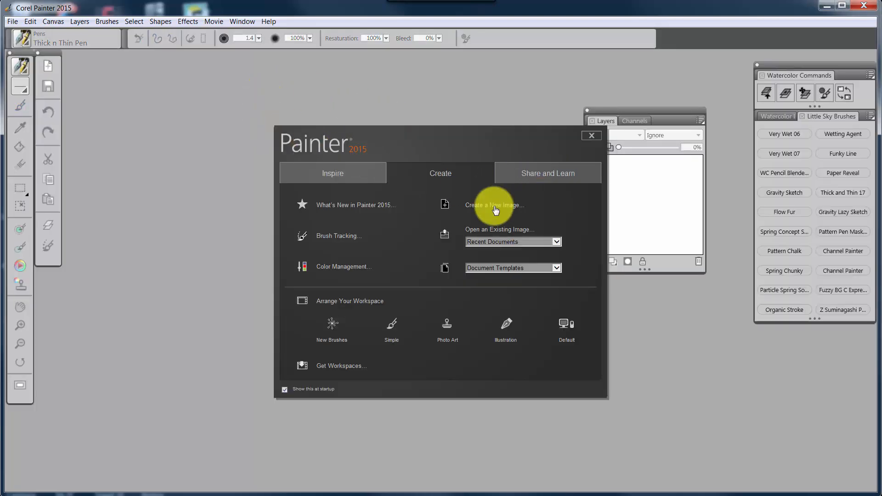
# - Create a 1000×1000 px Untitled-1 image, check the Brushes and Layers menus, and enlarge its window
pyautogui.click(495, 205)
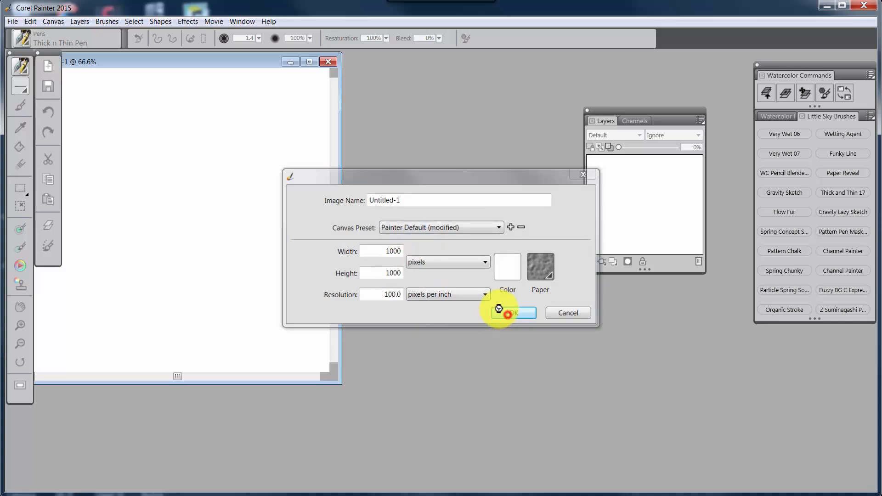
pyautogui.click(513, 312)
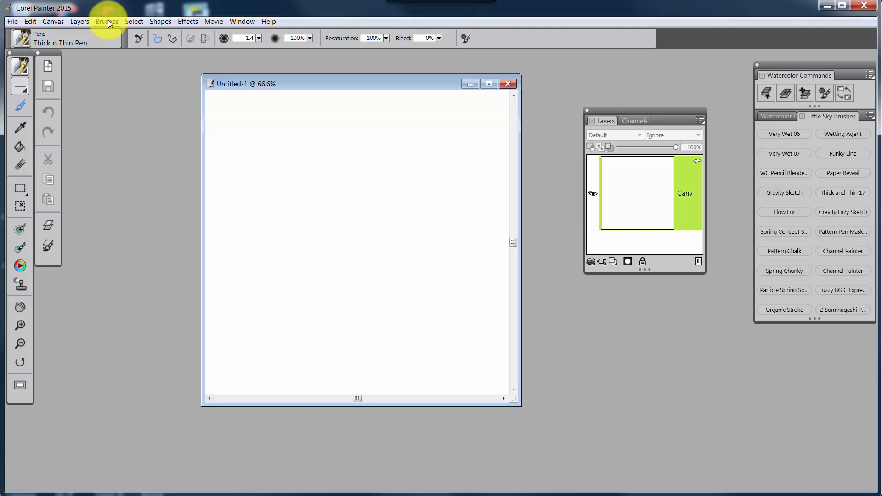
pyautogui.click(106, 22)
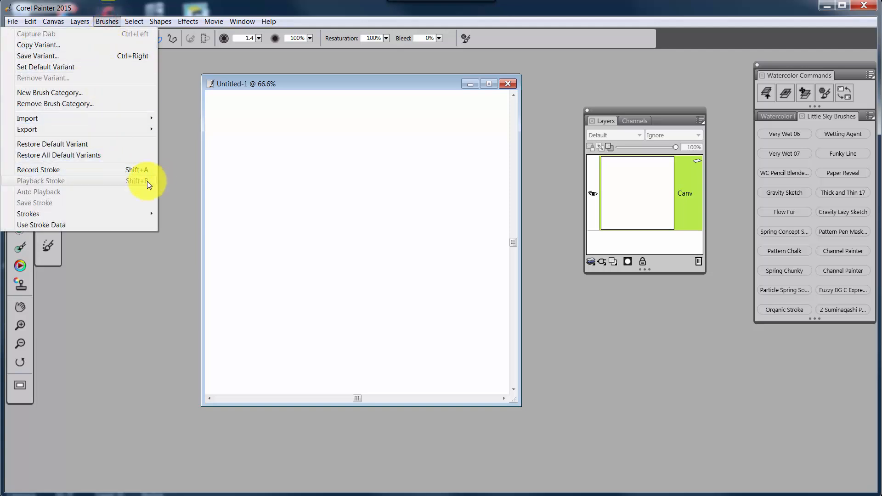
pyautogui.moveTo(80, 22)
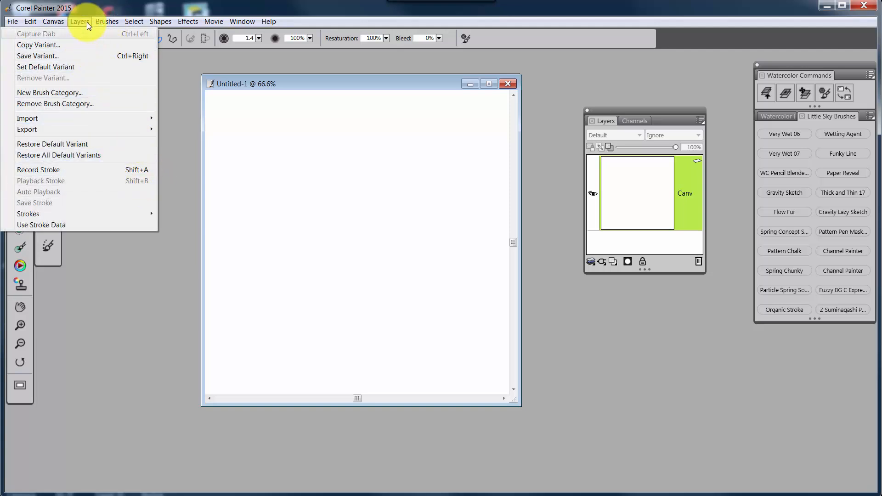
pyautogui.click(80, 22)
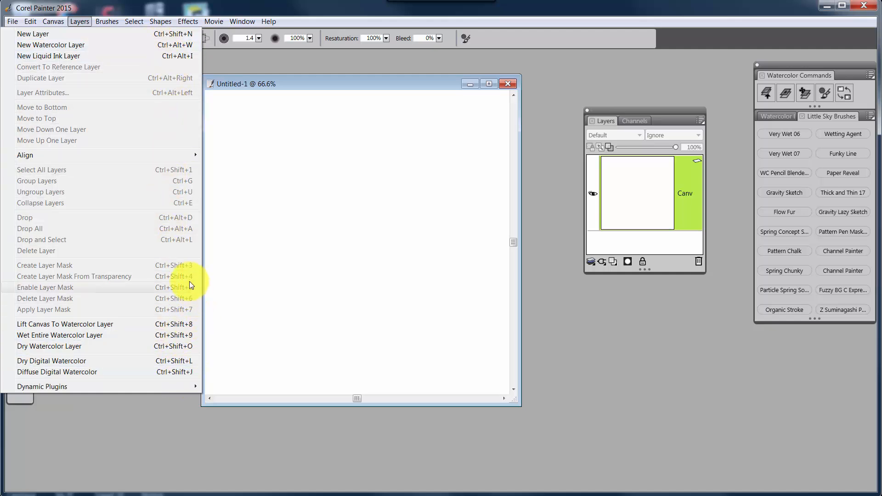
pyautogui.moveTo(348, 55)
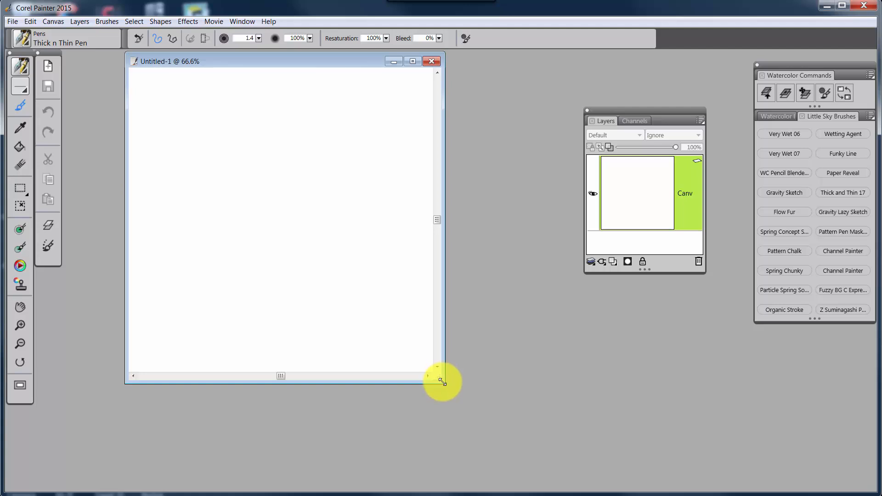
pyautogui.moveTo(441, 383); pyautogui.dragTo(571, 453)
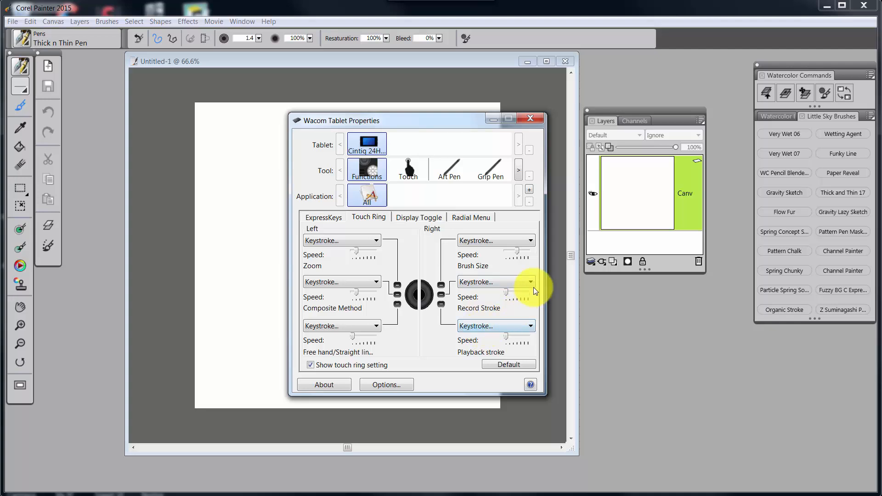
# - Keep the right touch ring's Record Stroke set to Keystroke and close Wacom Tablet Properties
pyautogui.click(528, 281)
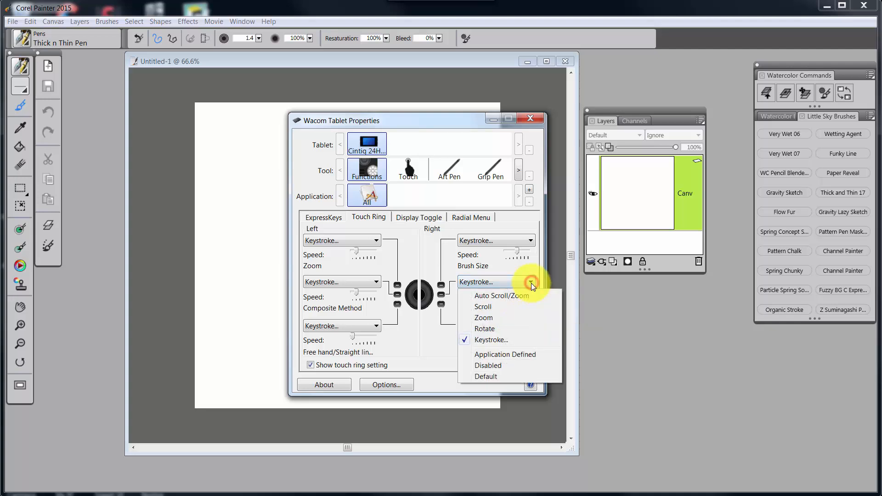
pyautogui.click(490, 339)
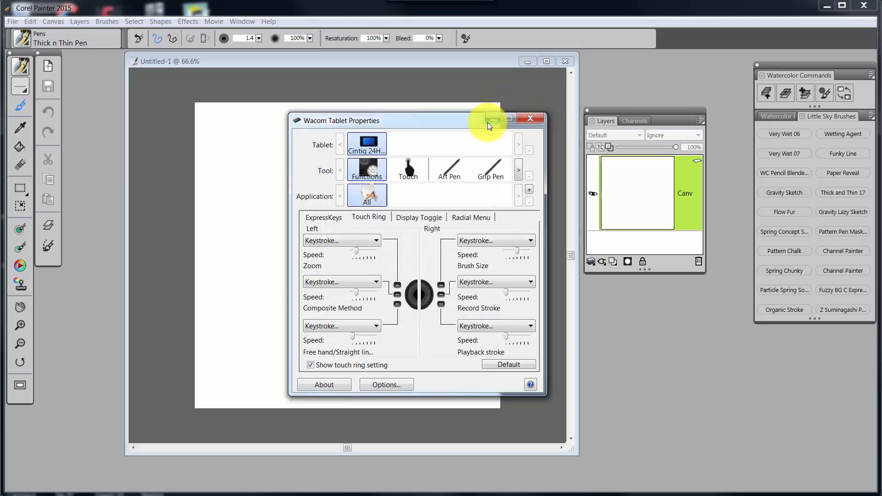
pyautogui.click(529, 118)
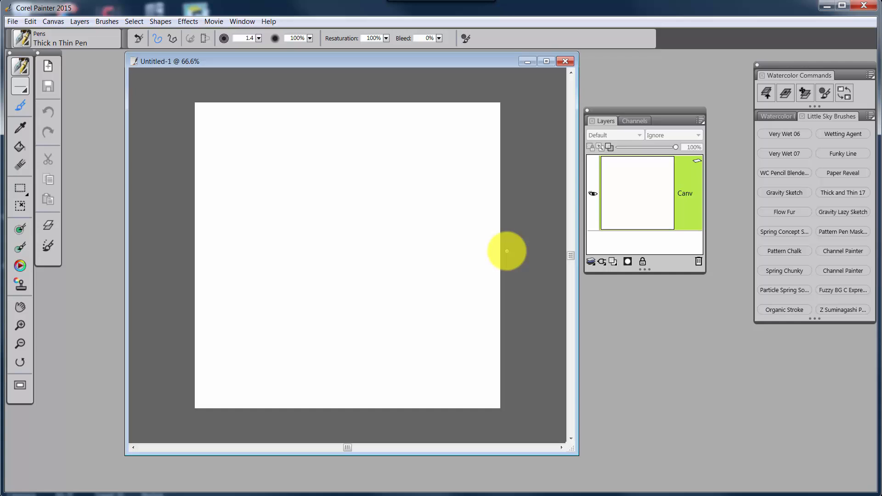
# - Record a curved stroke and replay it, then record a zigzag and replay it repeatedly
pyautogui.moveTo(506, 251); pyautogui.dragTo(271, 390)
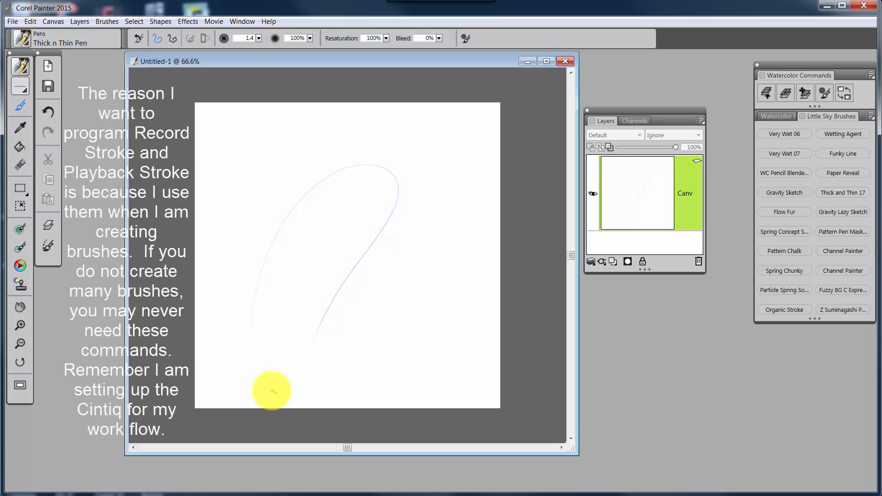
pyautogui.moveTo(402, 267)
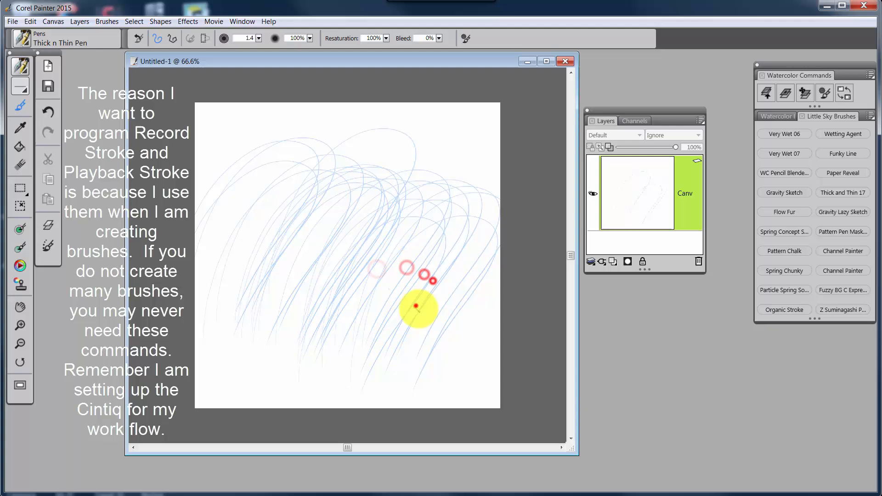
pyautogui.moveTo(416, 307); pyautogui.dragTo(364, 322)
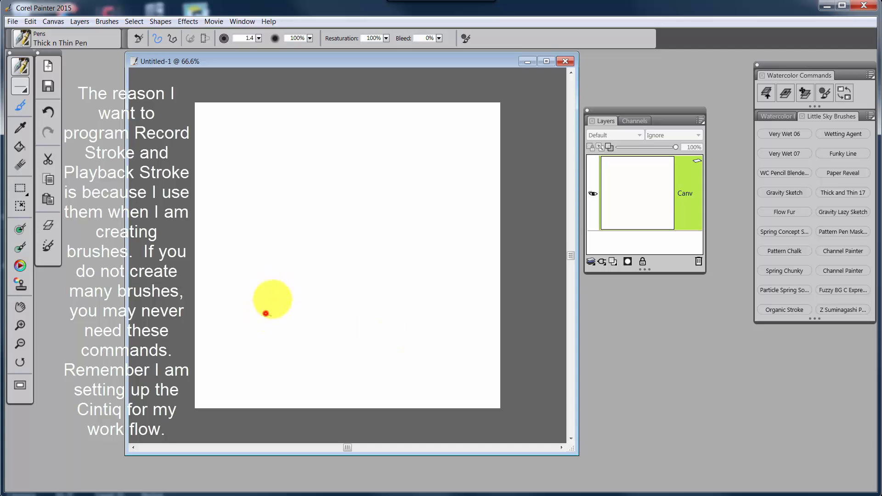
pyautogui.moveTo(273, 314); pyautogui.dragTo(361, 373)
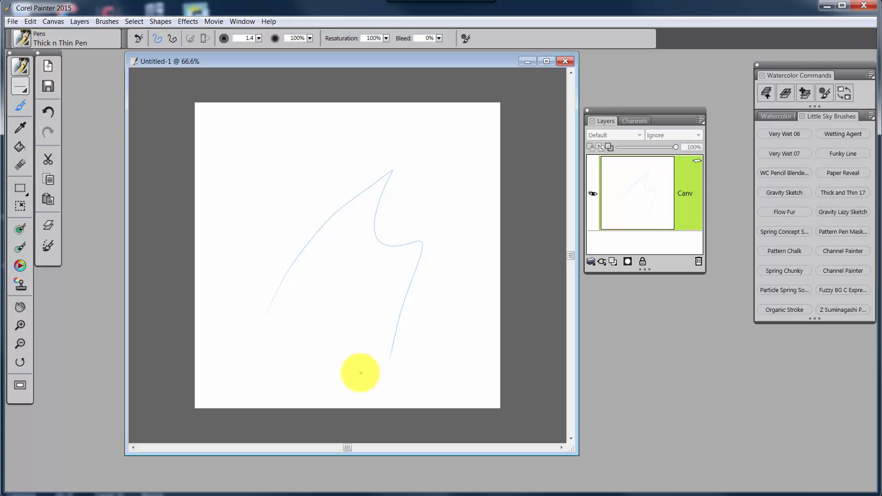
pyautogui.moveTo(361, 372); pyautogui.dragTo(425, 320)
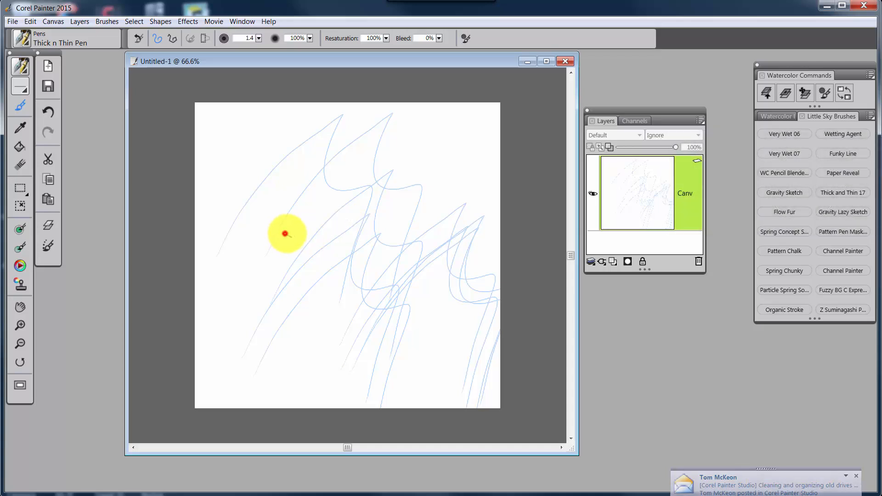
pyautogui.moveTo(286, 233); pyautogui.dragTo(308, 306)
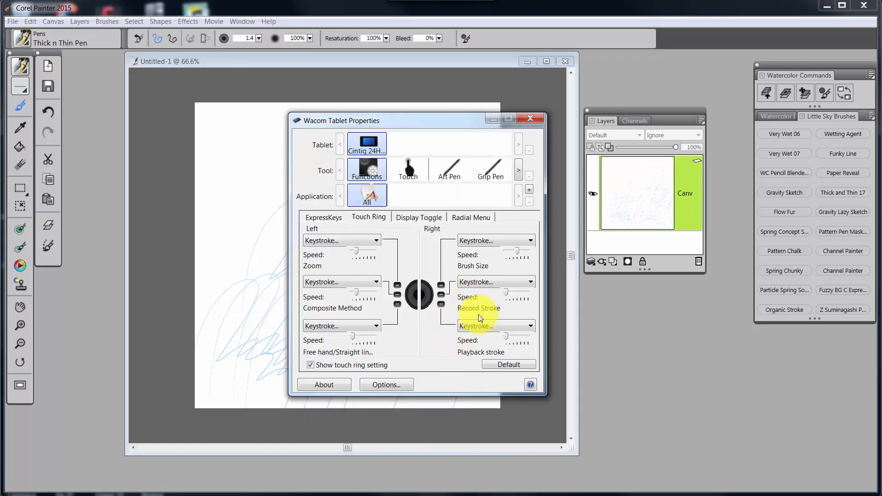
# - Map the touch ring's Record Stroke position to the Shift+A keystroke
pyautogui.click(528, 281)
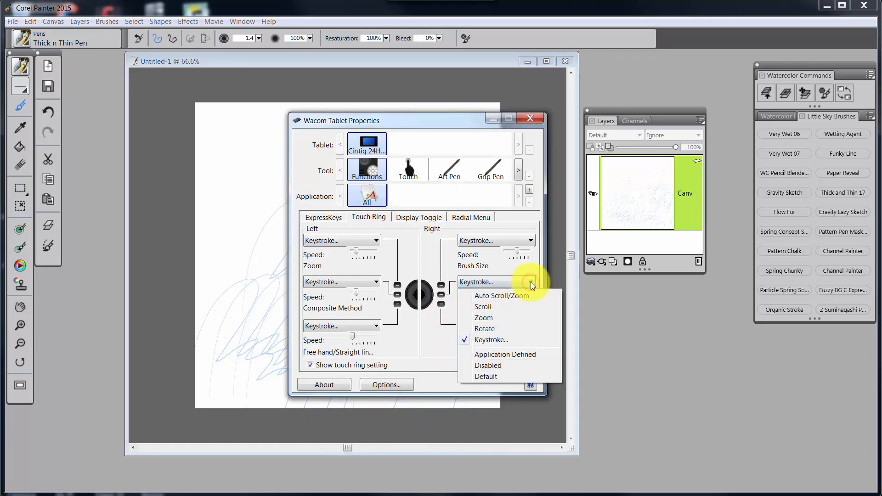
pyautogui.click(491, 340)
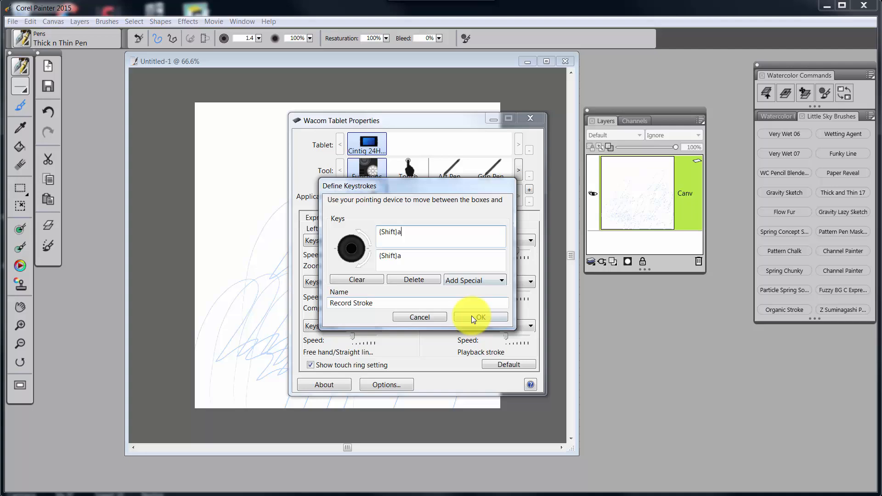
pyautogui.click(479, 317)
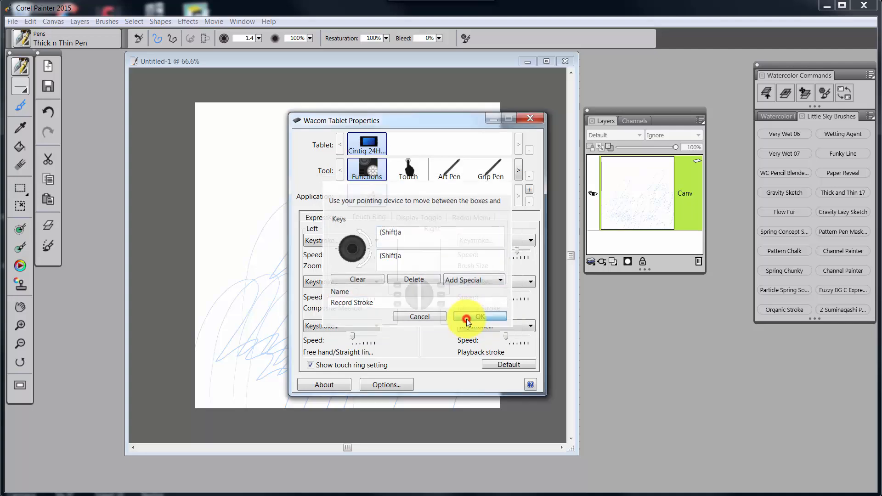
pyautogui.click(479, 317)
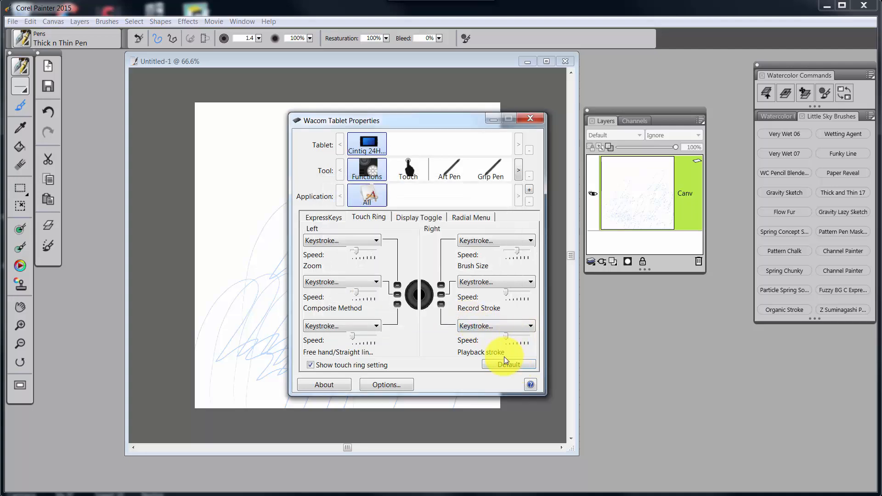
# - Map the touch ring's Playback stroke position to the Shift+B keystroke
pyautogui.click(496, 326)
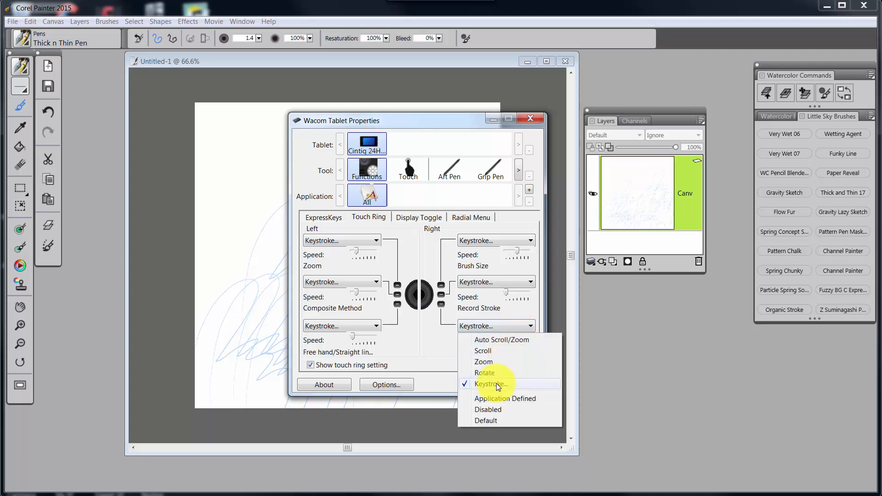
pyautogui.click(491, 384)
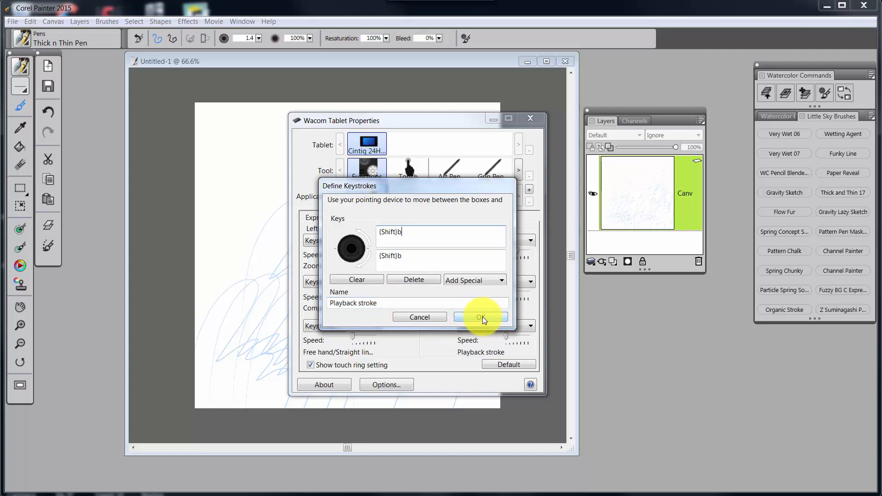
pyautogui.click(481, 316)
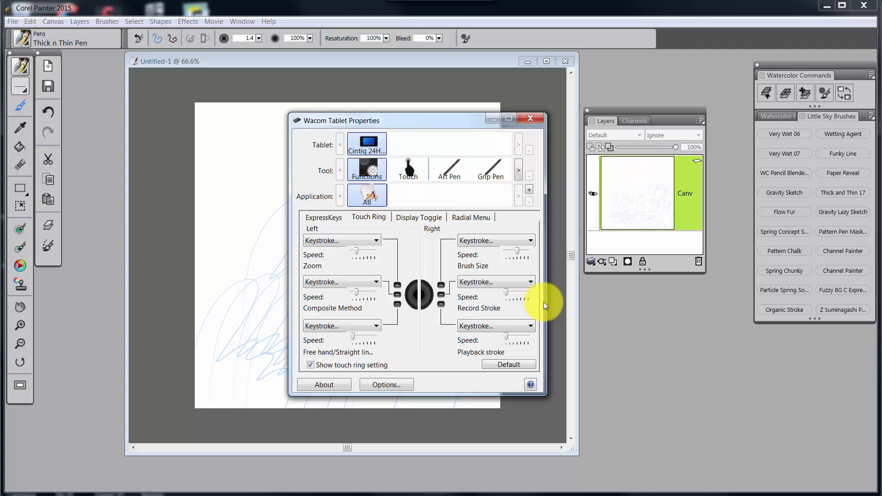
pyautogui.moveTo(539, 316)
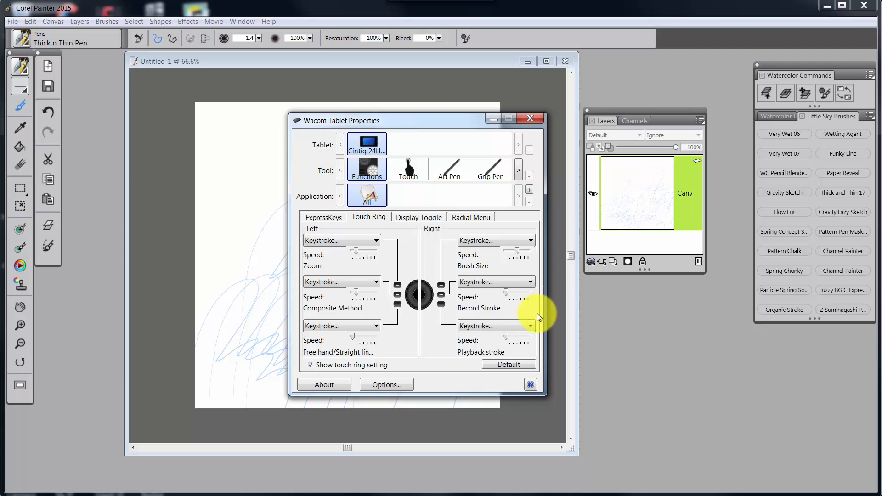